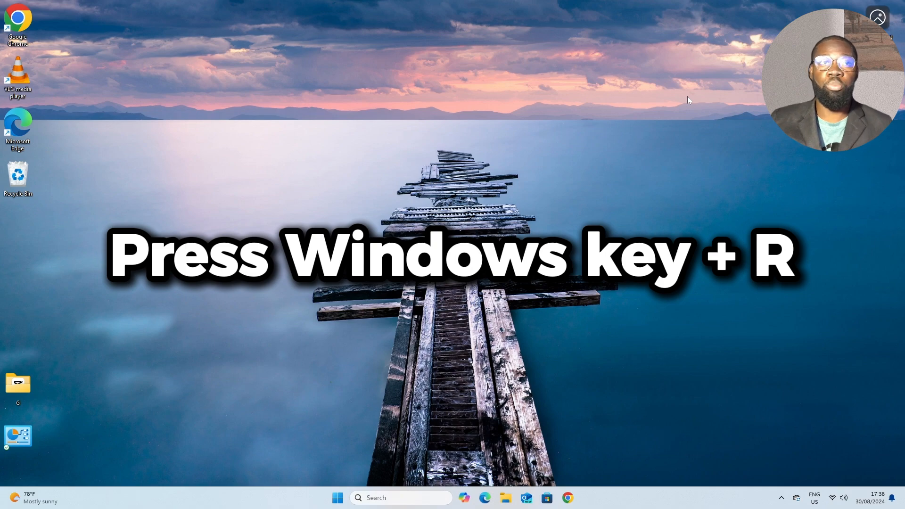
- Bring up Run with Win+R and start entering compmgmt.msc for Computer Management
key("Win+r")
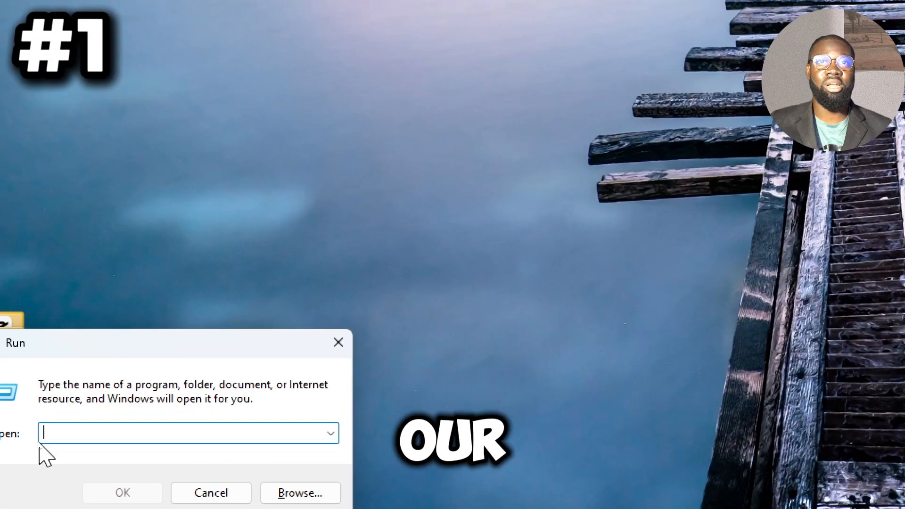
type("compmgmt")
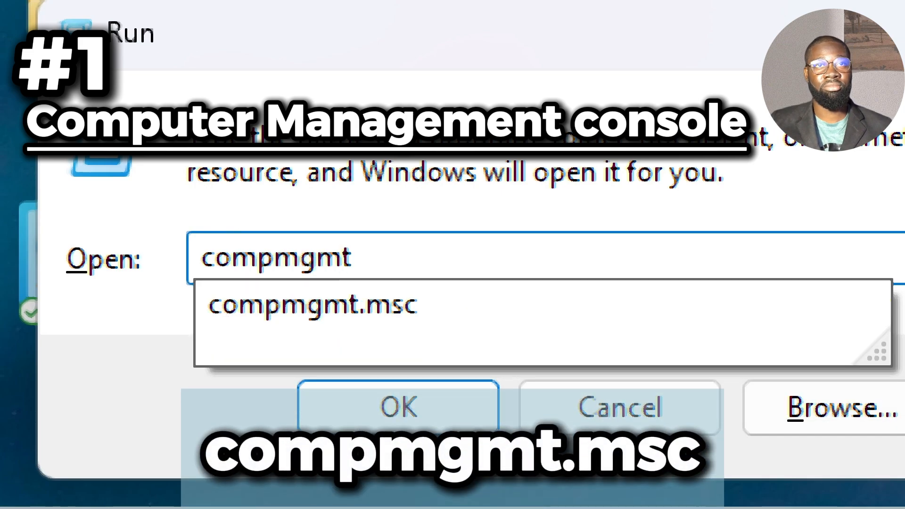
- Launch Computer Management and browse Disk Management, Event Viewer and Services and Applications
left_click(397, 406)
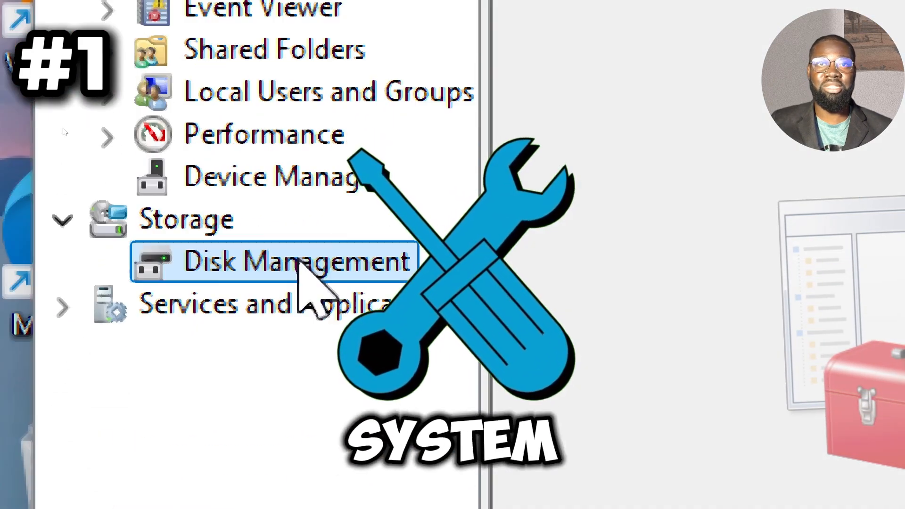
left_click(283, 260)
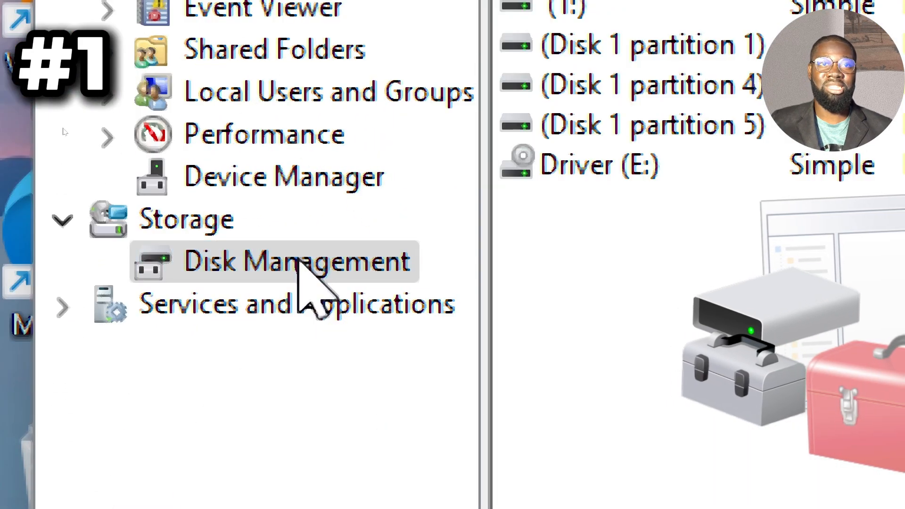
left_click(263, 103)
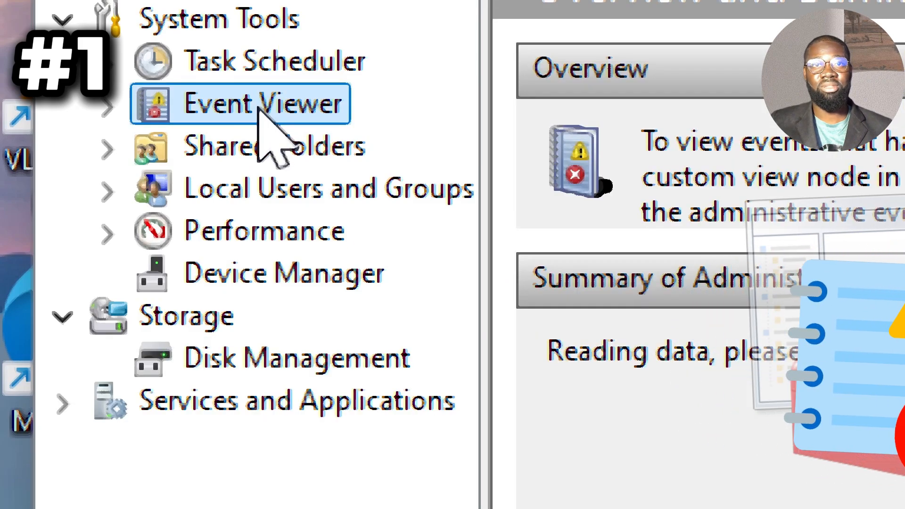
left_click(296, 401)
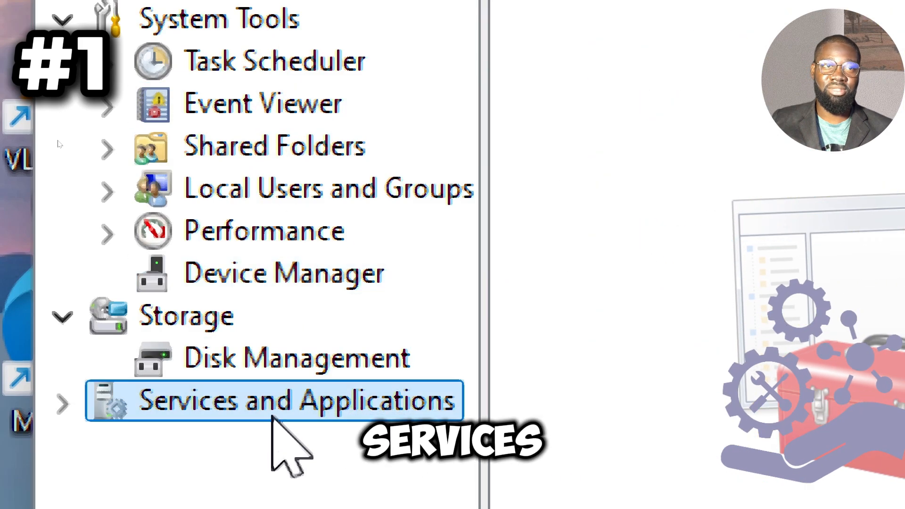
left_click(61, 402)
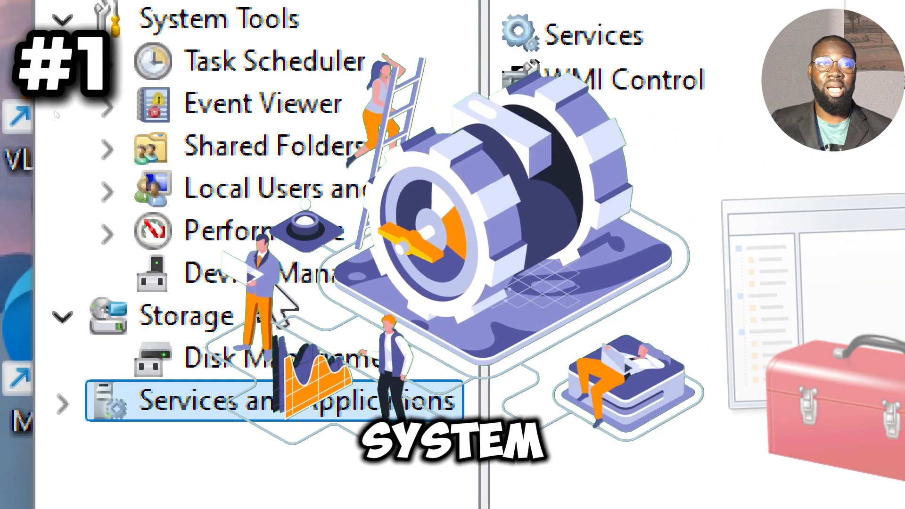
left_click(260, 358)
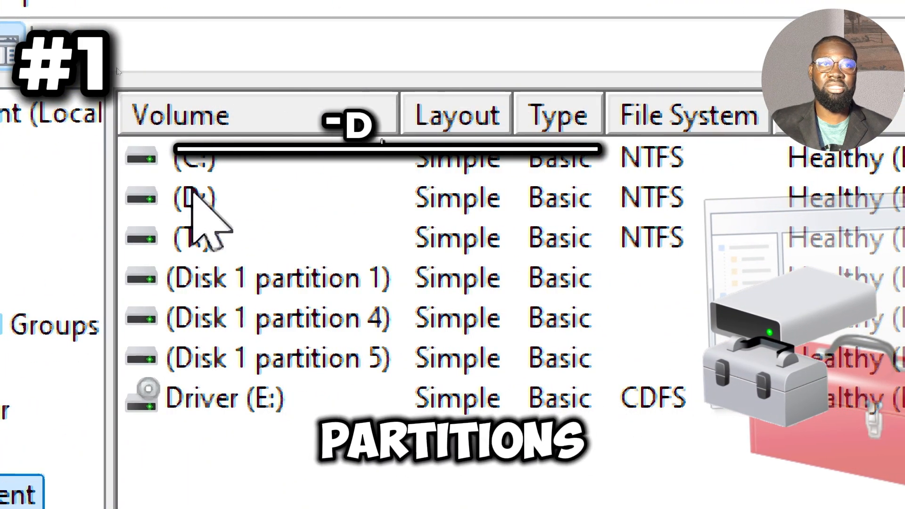
- View the D: volume's properties from Disk Management and close them again
right_click(194, 198)
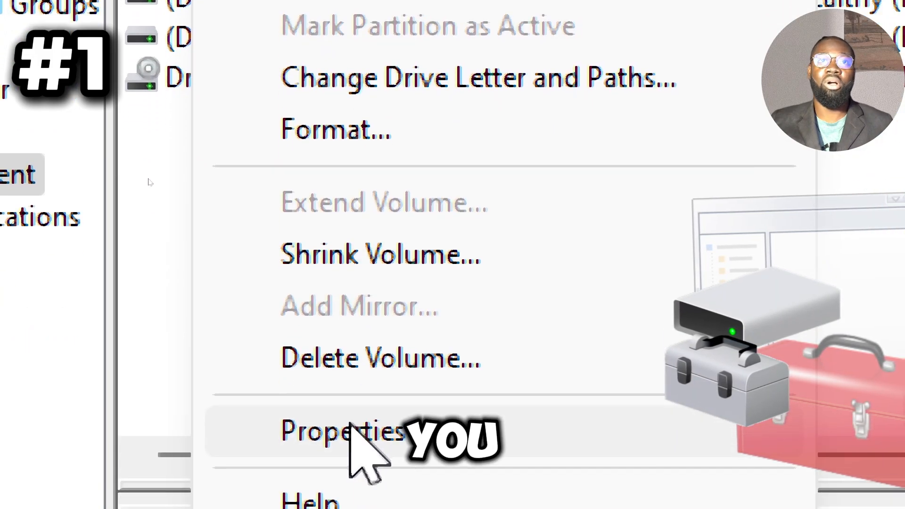
left_click(341, 429)
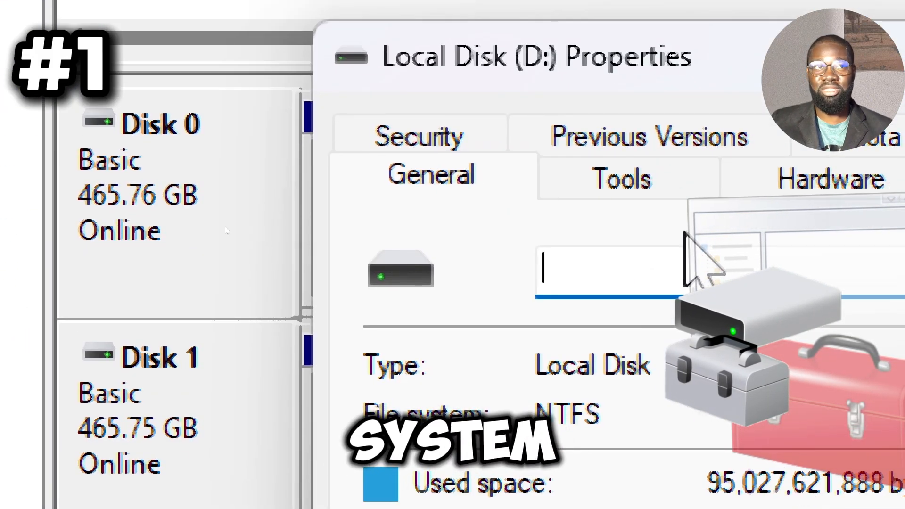
left_click(618, 178)
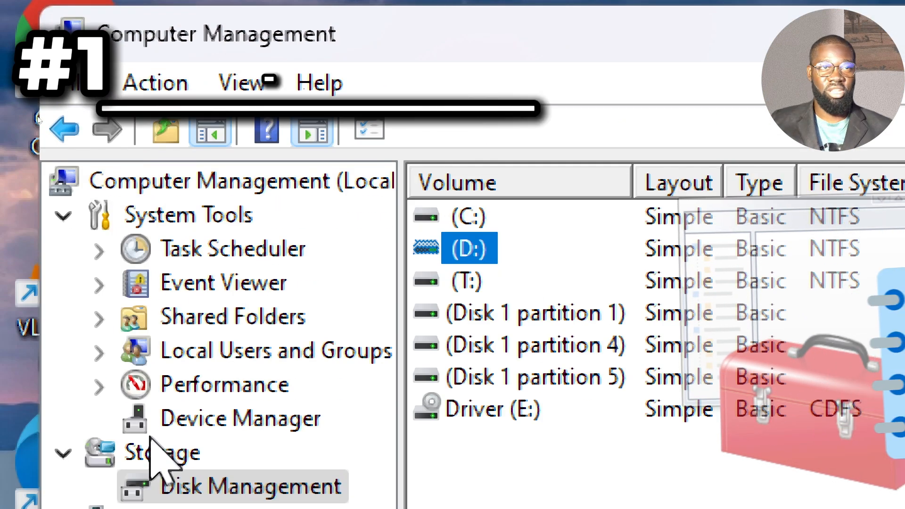
- Show the Application event log and bring up options for an event to view a DistributedCOM warning
left_click(224, 281)
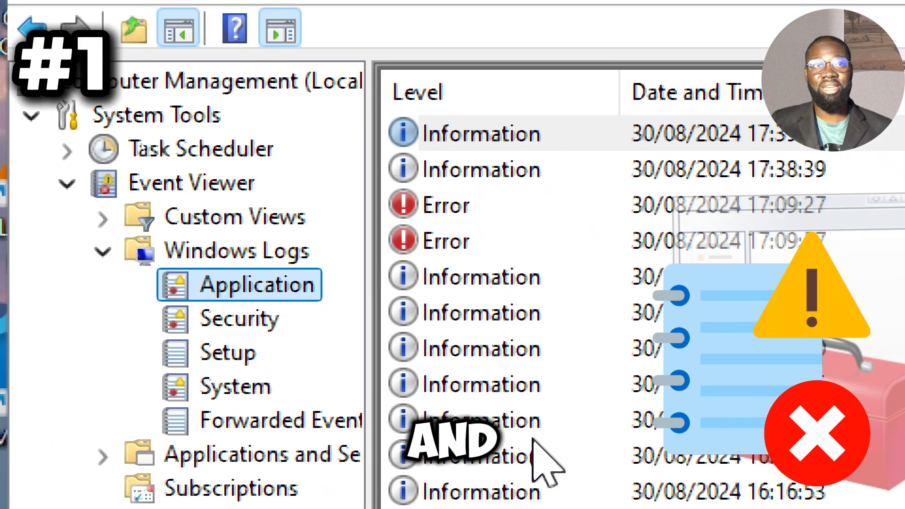
right_click(444, 215)
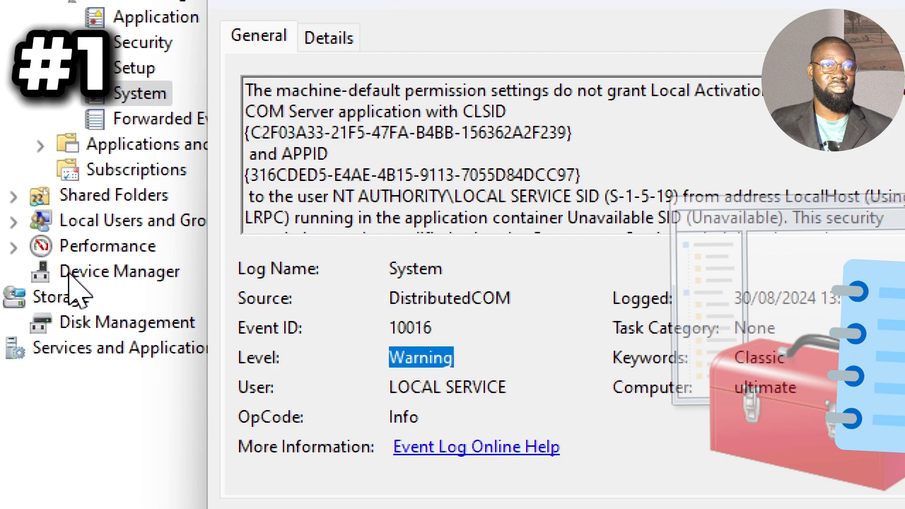
- Show the Realtek Speakers / Headphones properties in Device Manager, then move to local user accounts
left_click(120, 272)
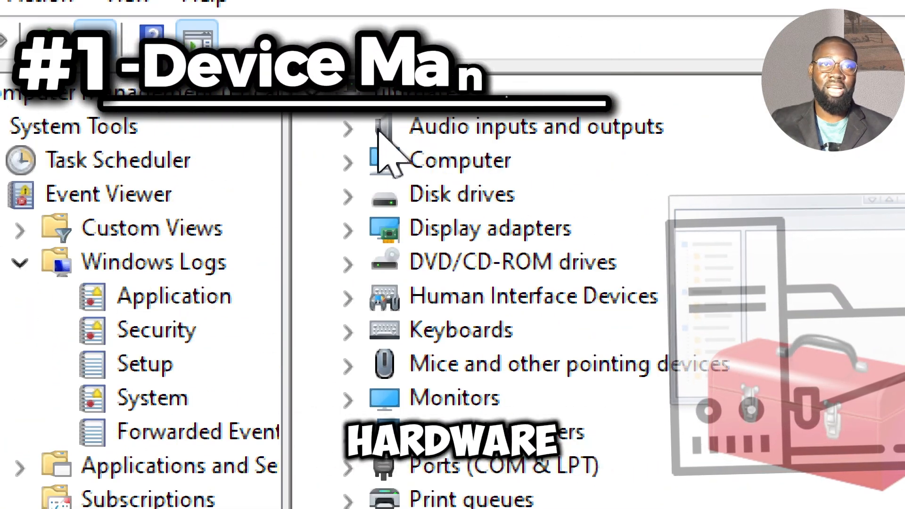
right_click(462, 160)
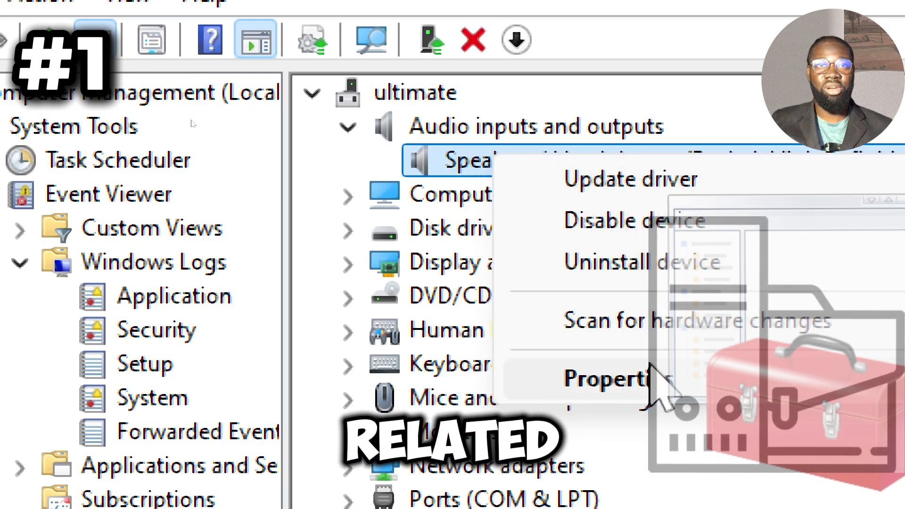
left_click(600, 378)
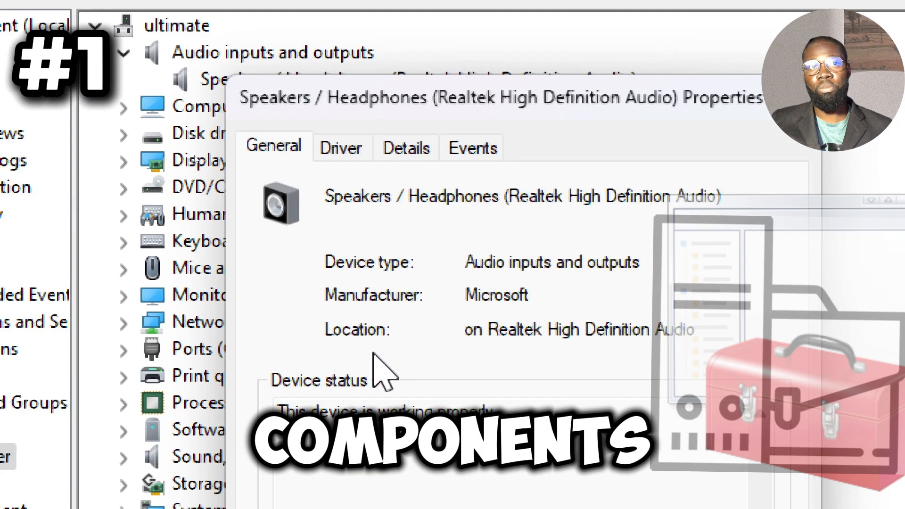
left_click(341, 148)
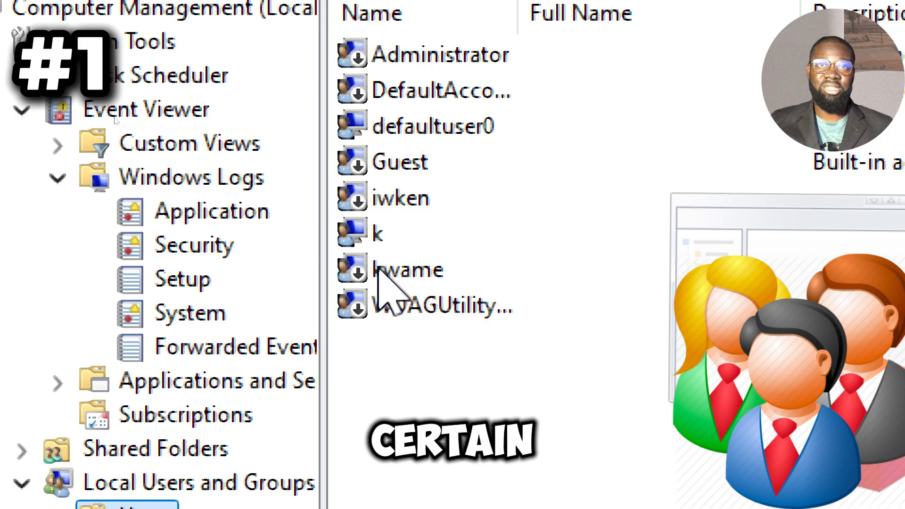
- View a local user account's properties under Local Users and Groups
right_click(405, 270)
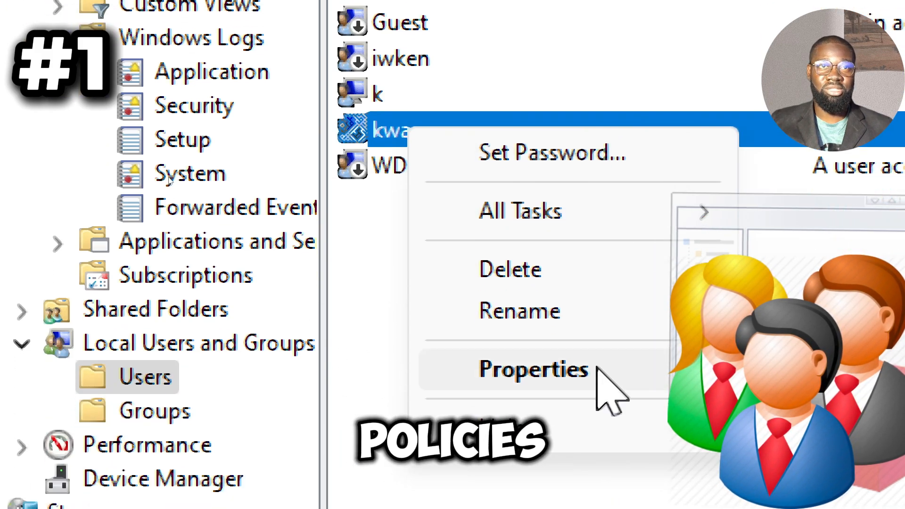
left_click(532, 368)
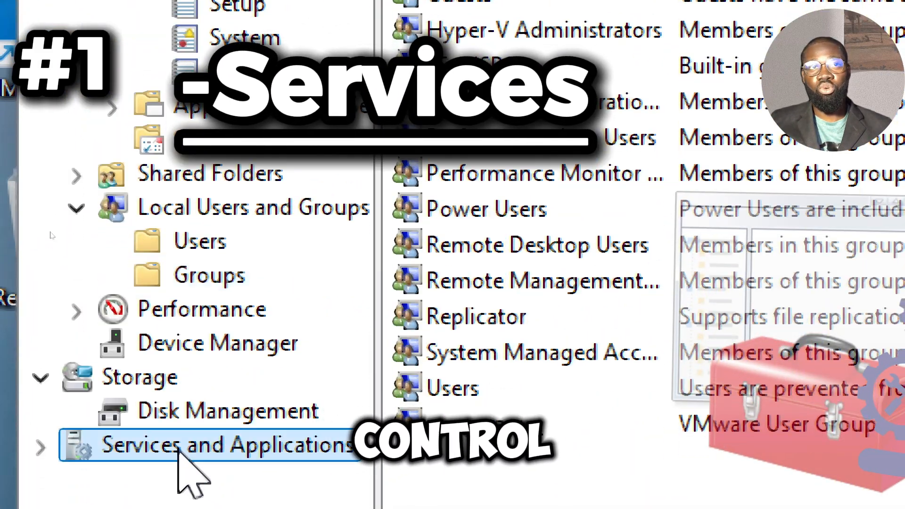
- List the system services under Services and Applications and view the BranchCache service details
left_click(41, 445)
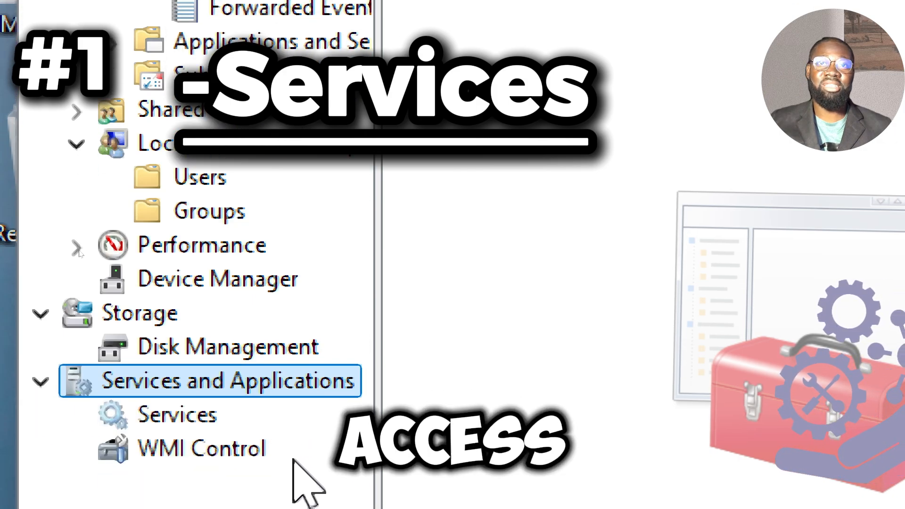
left_click(177, 414)
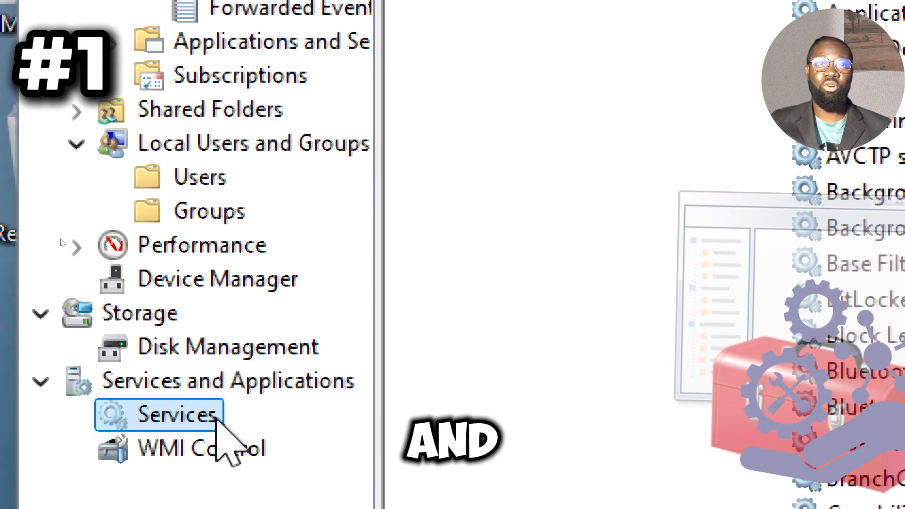
left_click(179, 414)
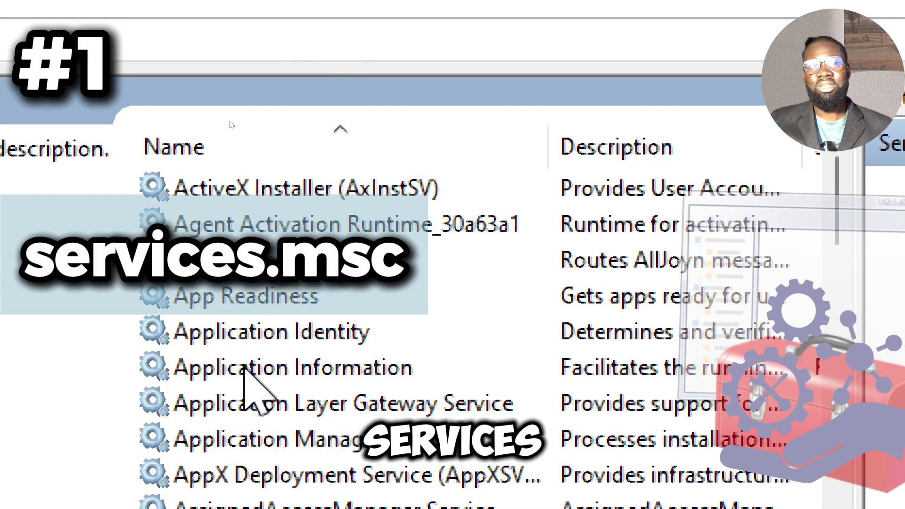
scroll("down", 3)
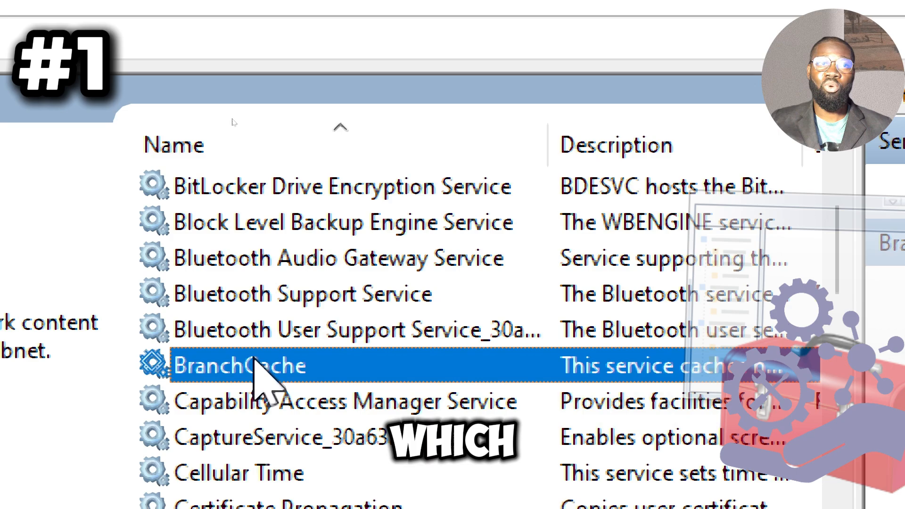
double_click(240, 365)
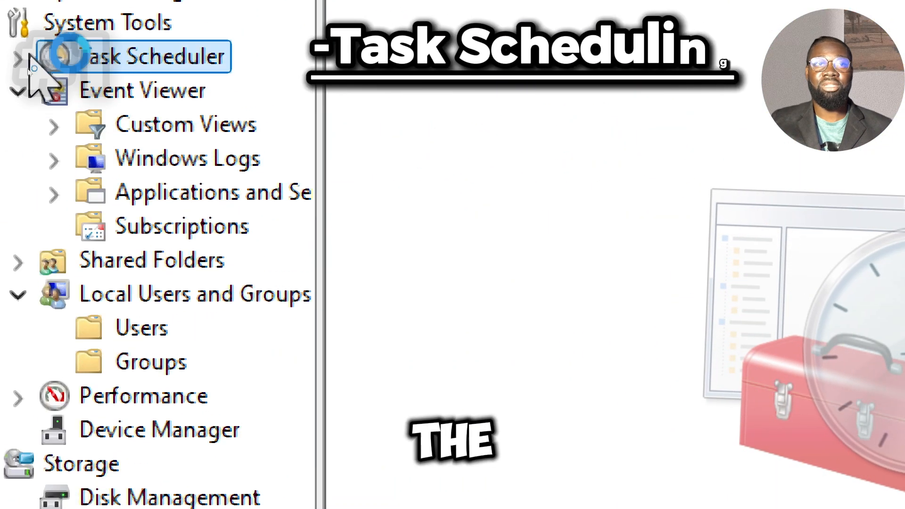
- Show the Task Scheduler Library task list, then start entering fsquirt in Run
left_click(147, 56)
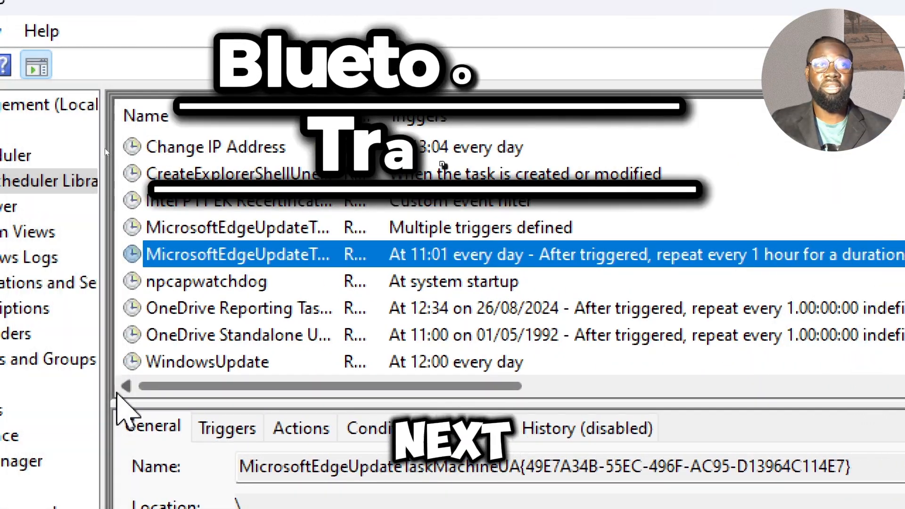
type("fsquirt")
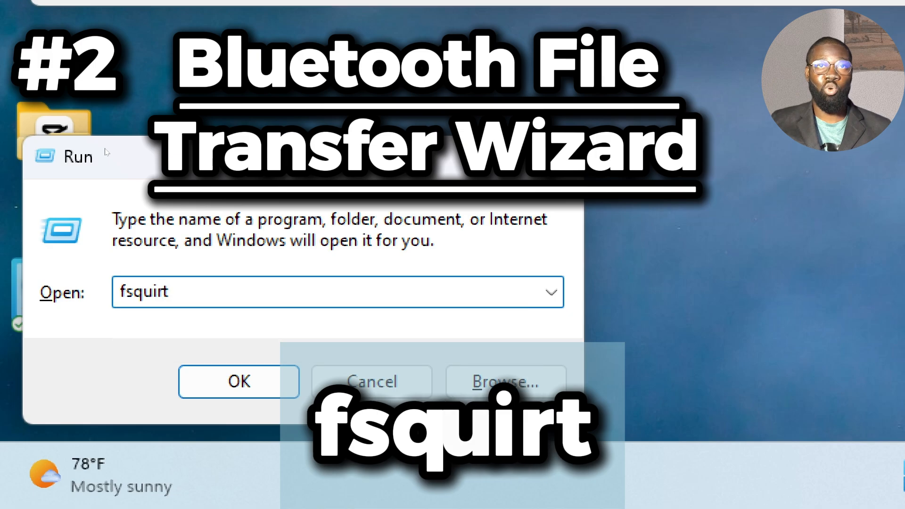
- Launch the Bluetooth File Transfer Wizard with fsquirt
left_click(238, 381)
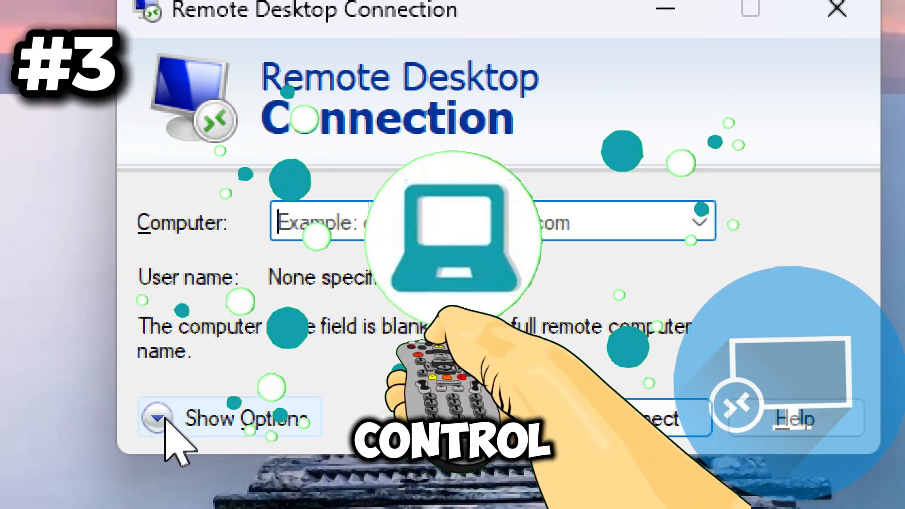
- Reveal the full connection options and review the Display, Local Resources and Experience settings
left_click(161, 416)
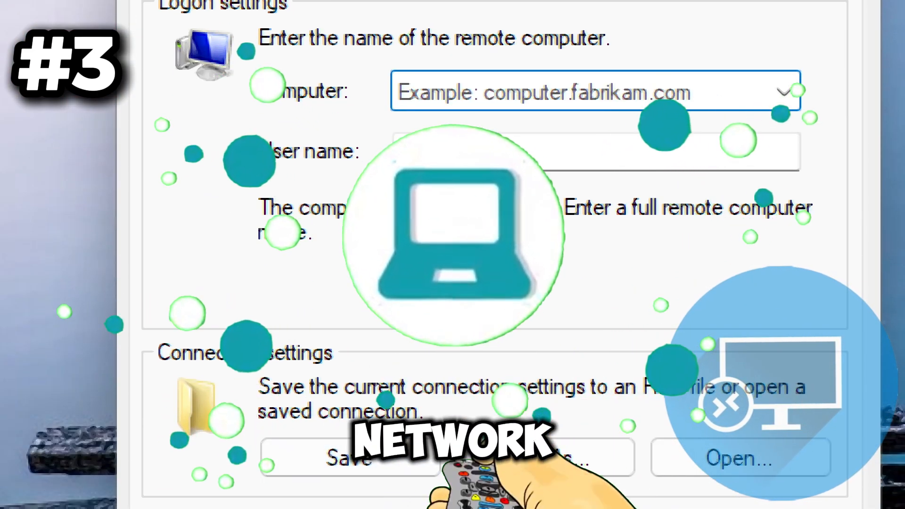
left_click(268, 88)
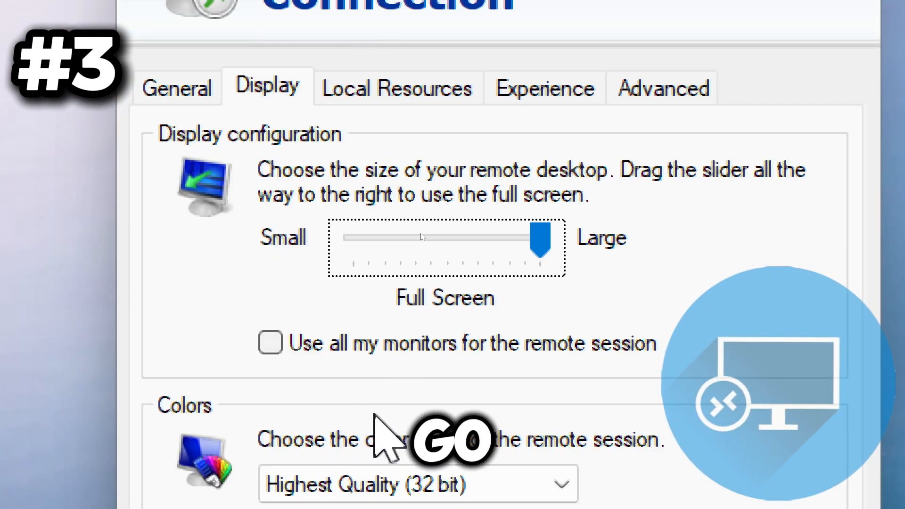
left_click(396, 88)
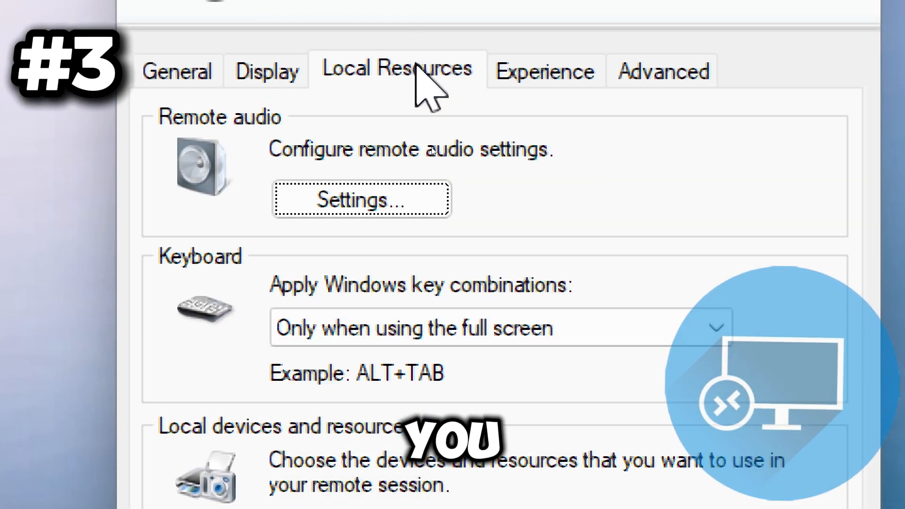
scroll("down", 3)
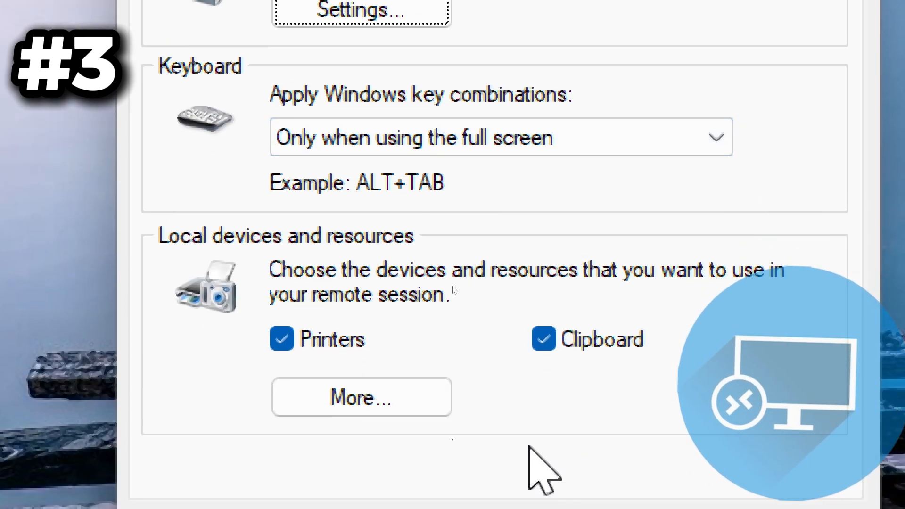
left_click(543, 63)
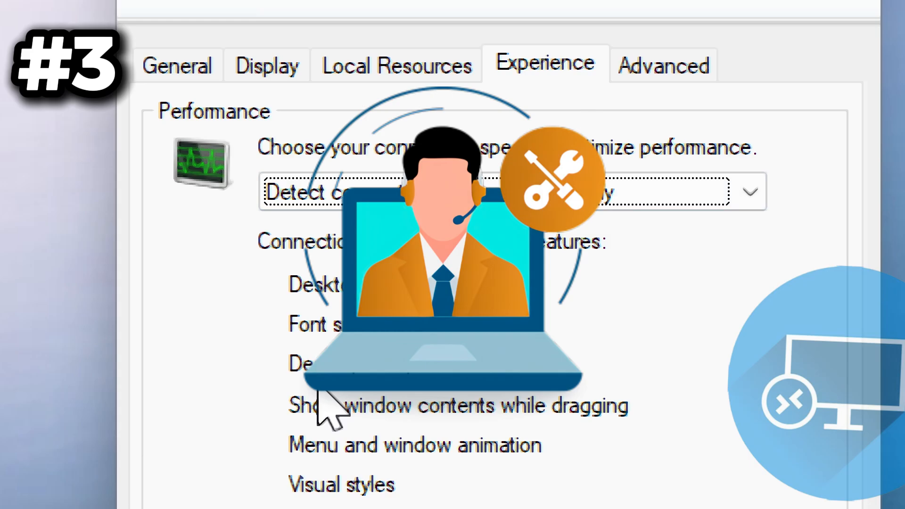
- Run winver to show the Windows version and build information
type("w")
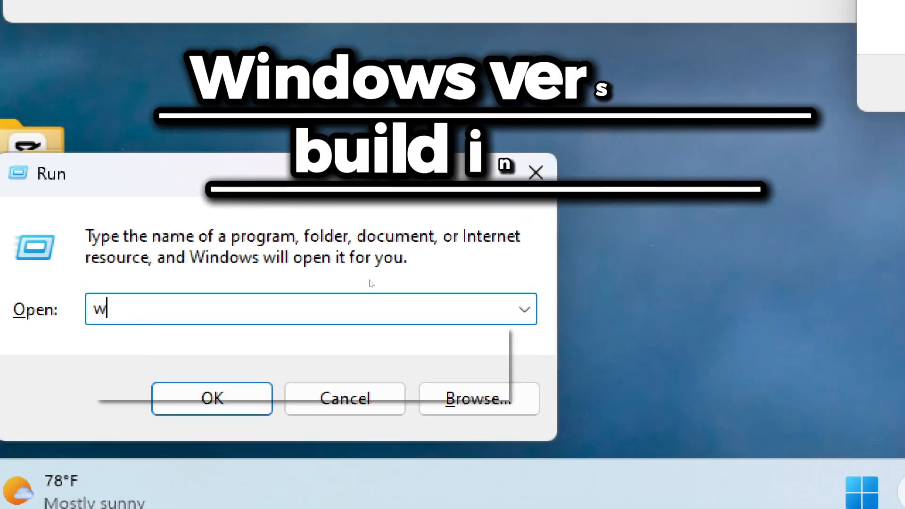
type("inver")
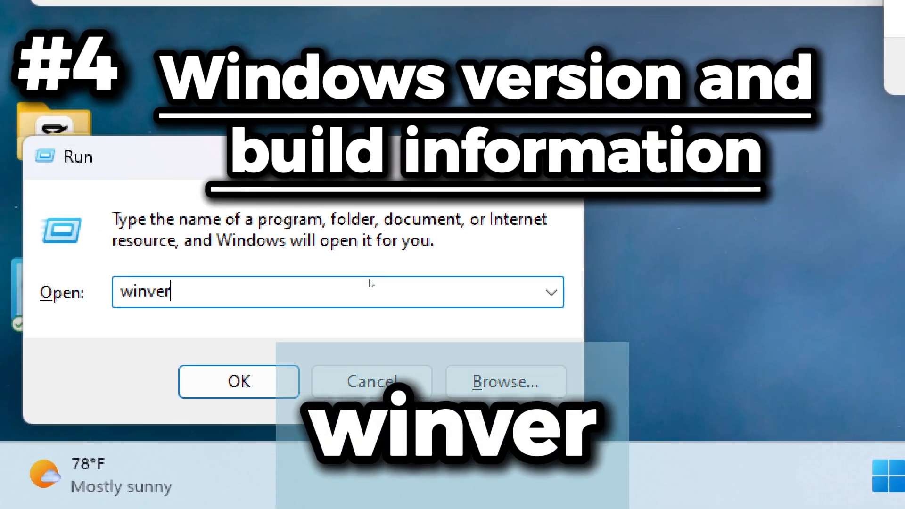
left_click(239, 382)
type("perf")
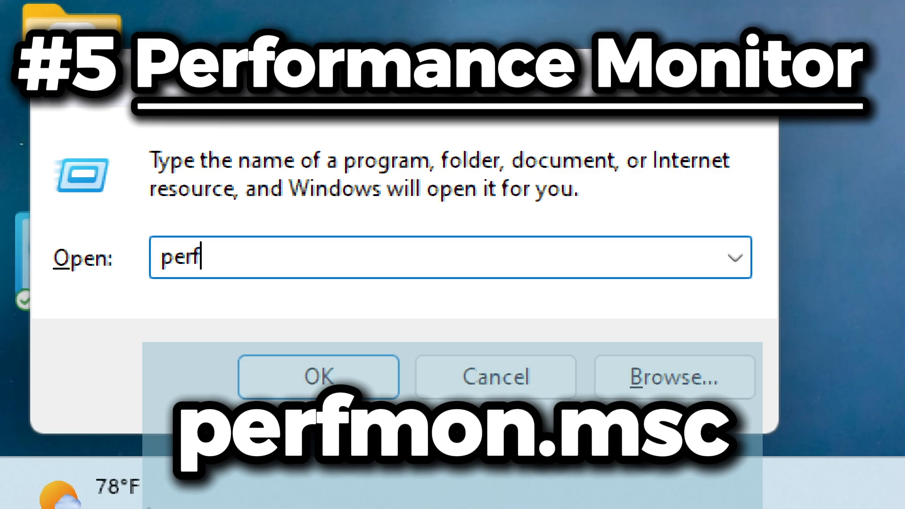
- Run perfmon.msc and show Performance Monitor's live performance graph under Monitoring Tools
type("mon.")
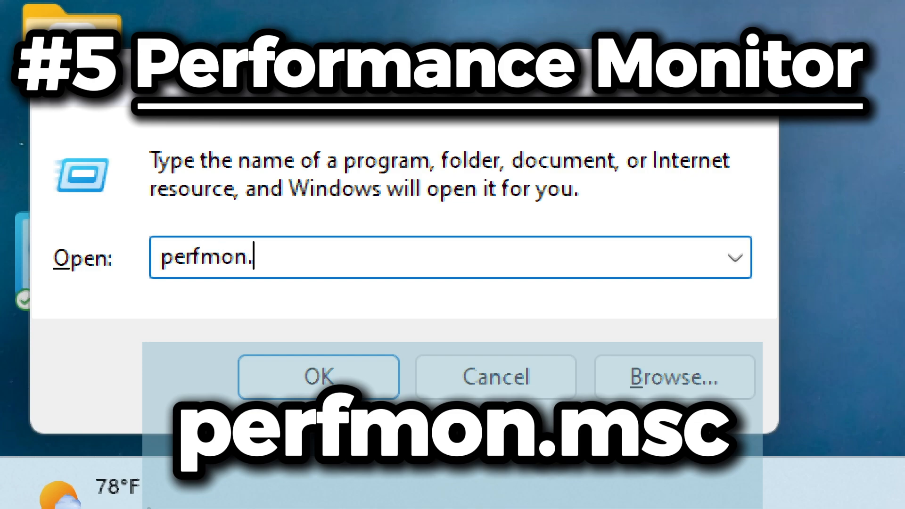
left_click(317, 377)
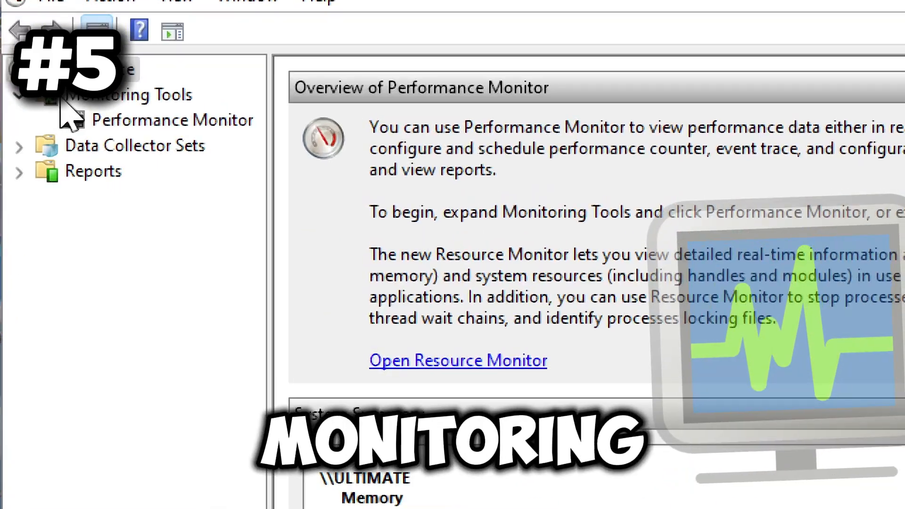
scroll("down", 3)
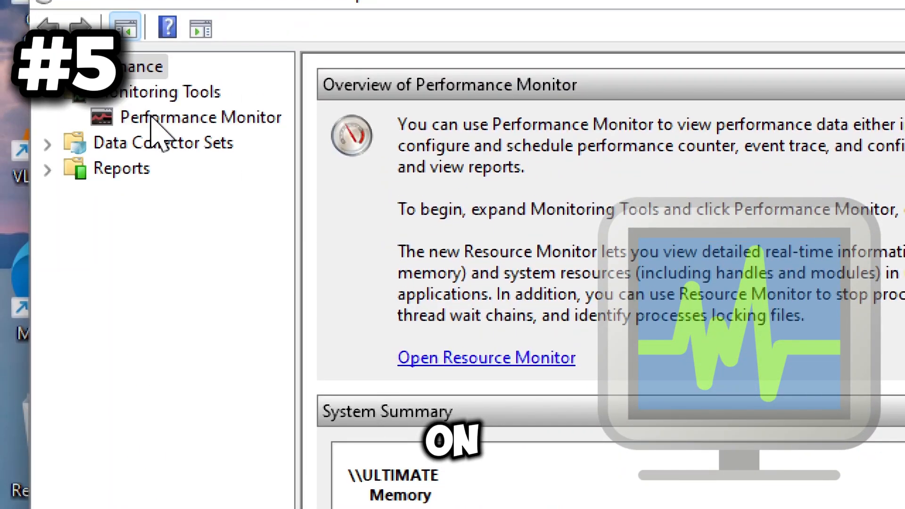
left_click(199, 117)
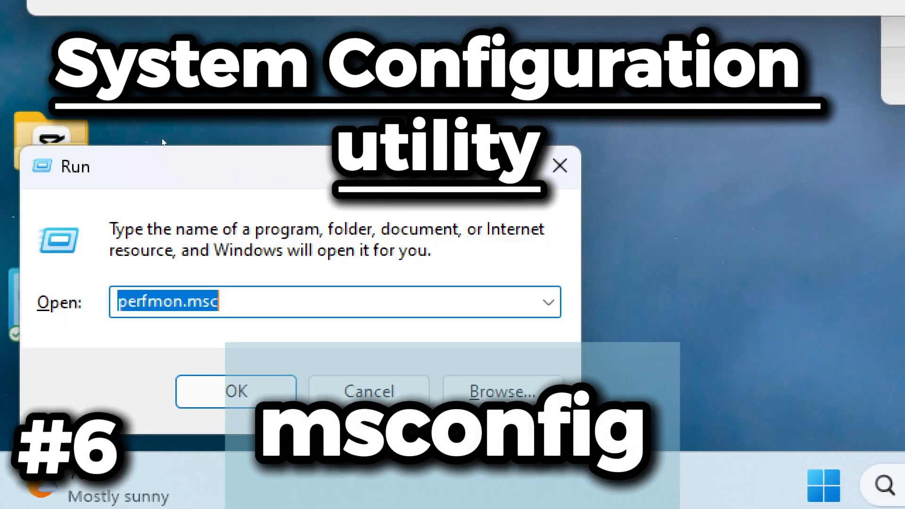
- Launch System Configuration via msconfig and view the General tab's Startup selection options
type("msconf")
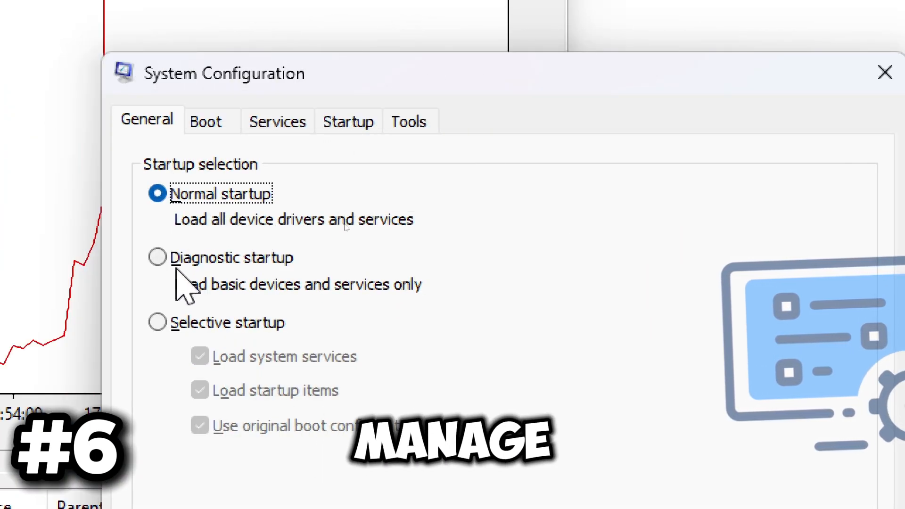
left_click(206, 122)
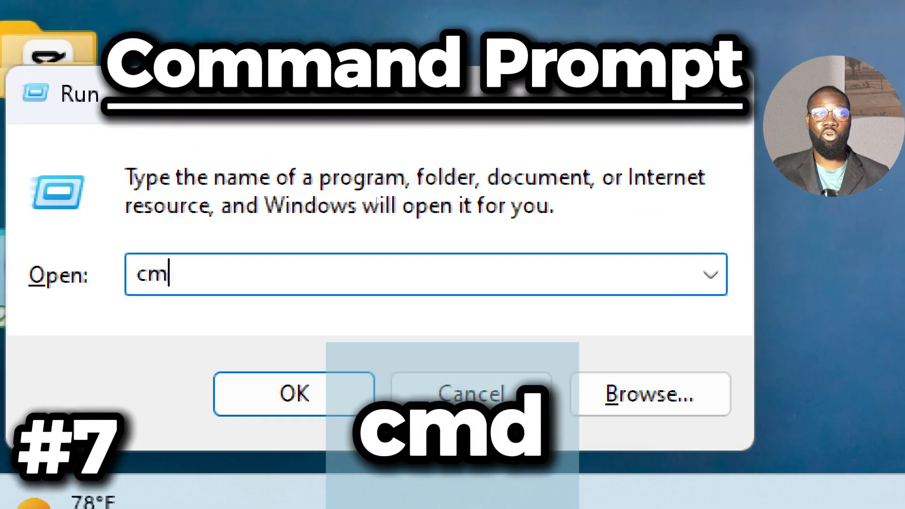
- Launch Command Prompt, run dir to list the user folder, then enter systeminfo
left_click(293, 394)
type("dir")
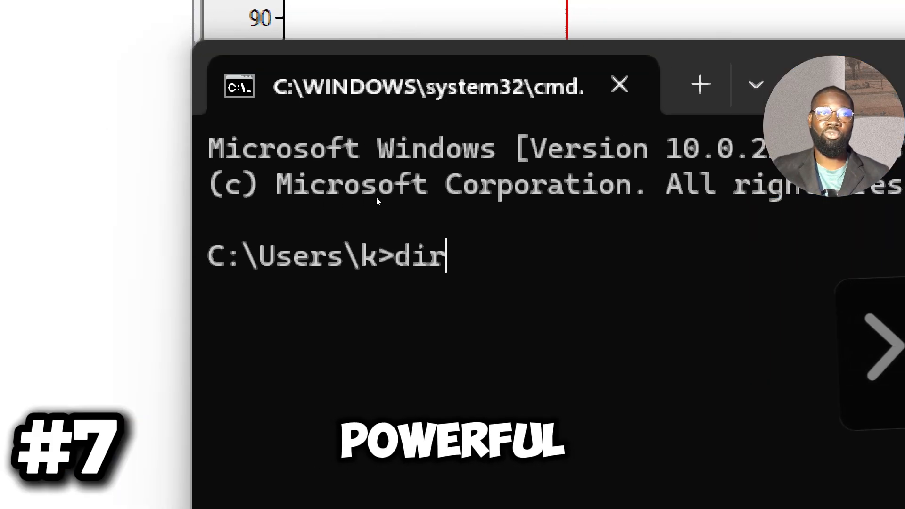
key("Enter")
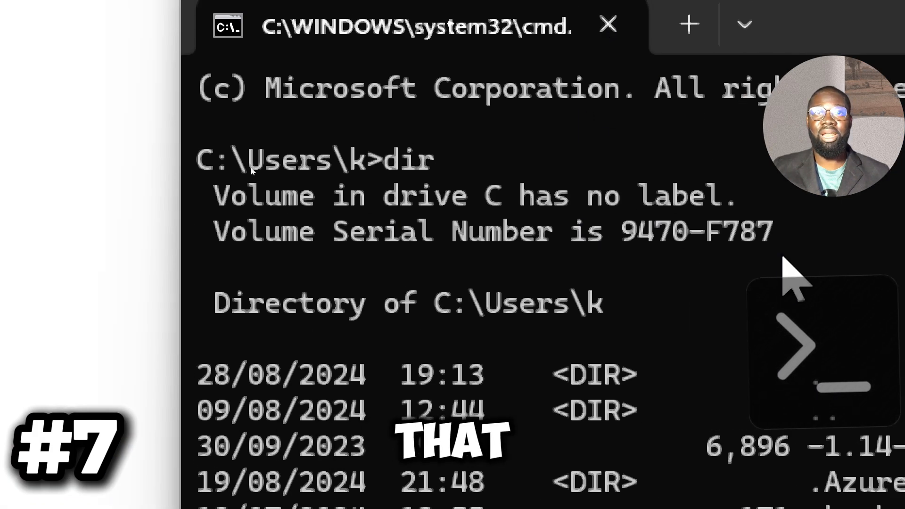
type("systeming")
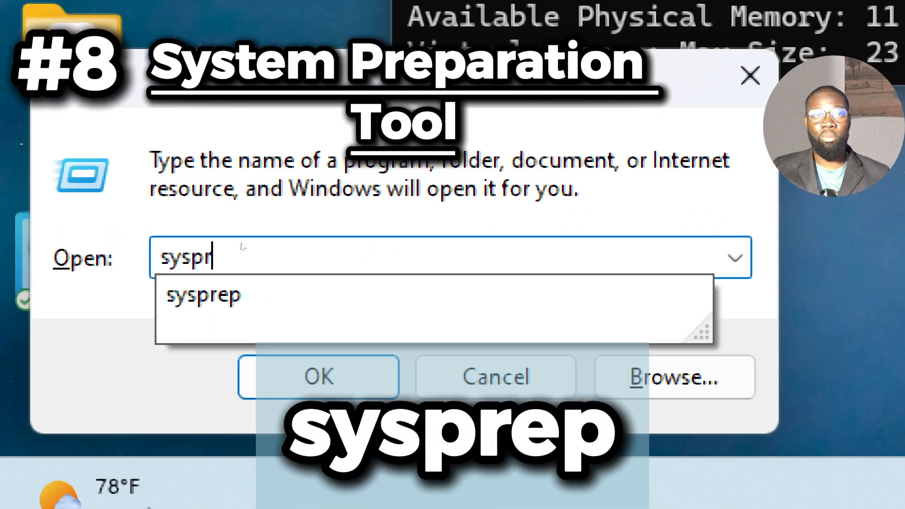
- Open the sysprep folder and launch sysprep.exe, the System Preparation Tool
left_click(317, 376)
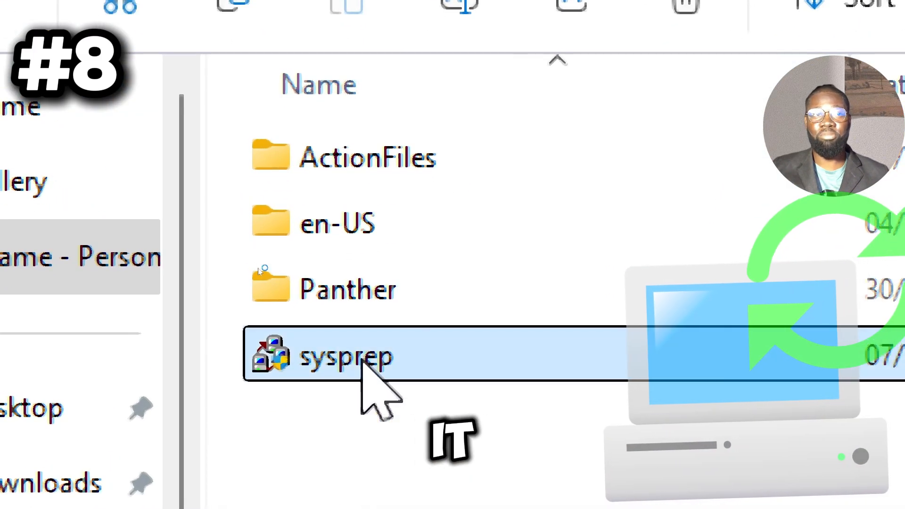
double_click(344, 356)
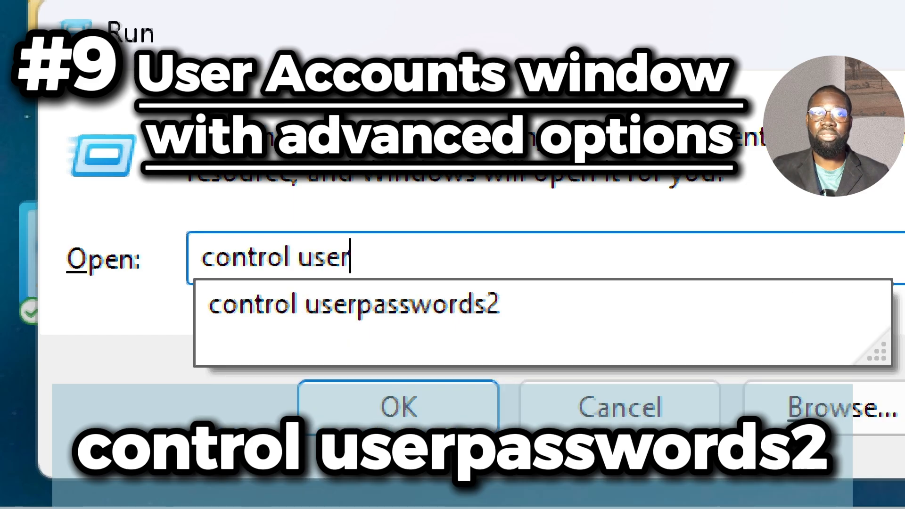
- Launch User Accounts via control userpasswords2 and review its Users list and Advanced password options
type("password")
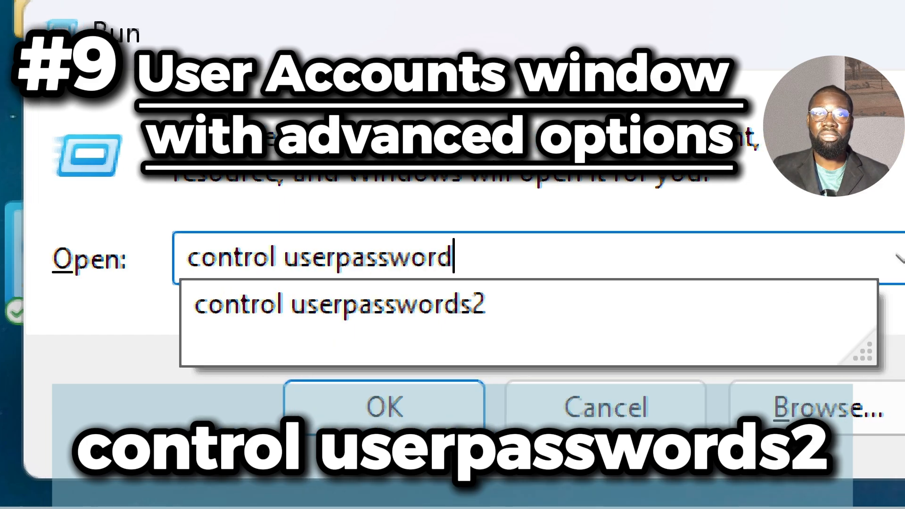
left_click(384, 404)
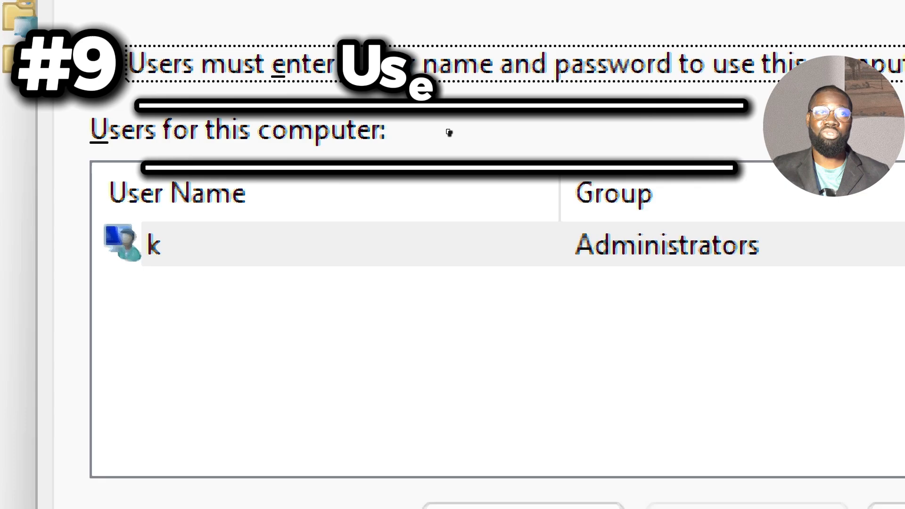
left_click(199, 104)
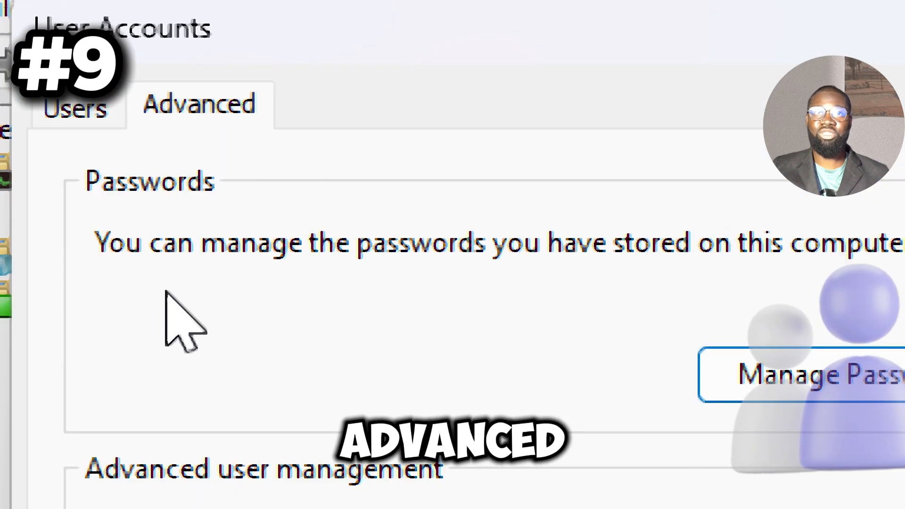
scroll("down", 3)
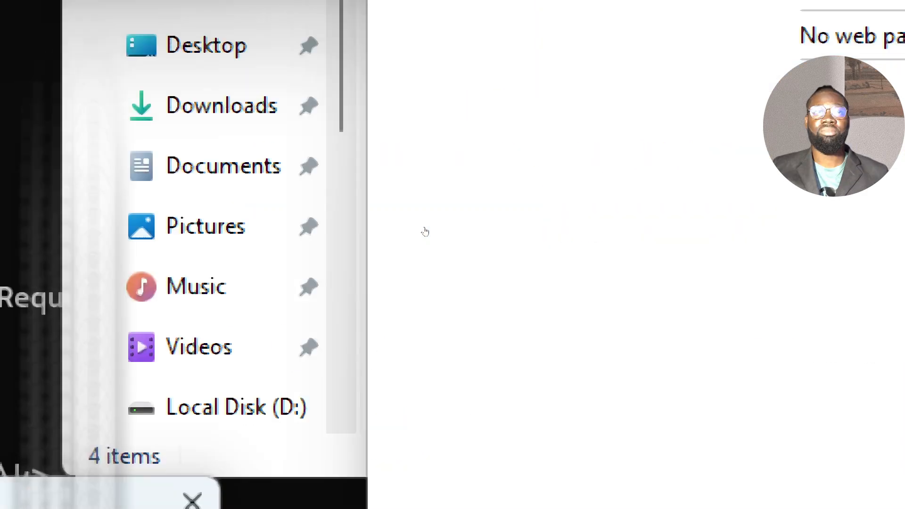
- Launch the On-Screen Keyboard with the osk command
type("osk")
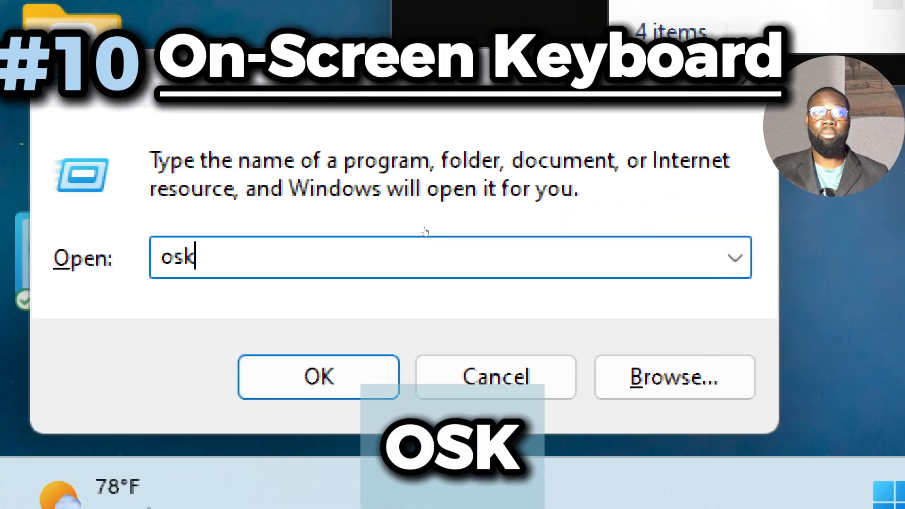
left_click(318, 377)
type("s")
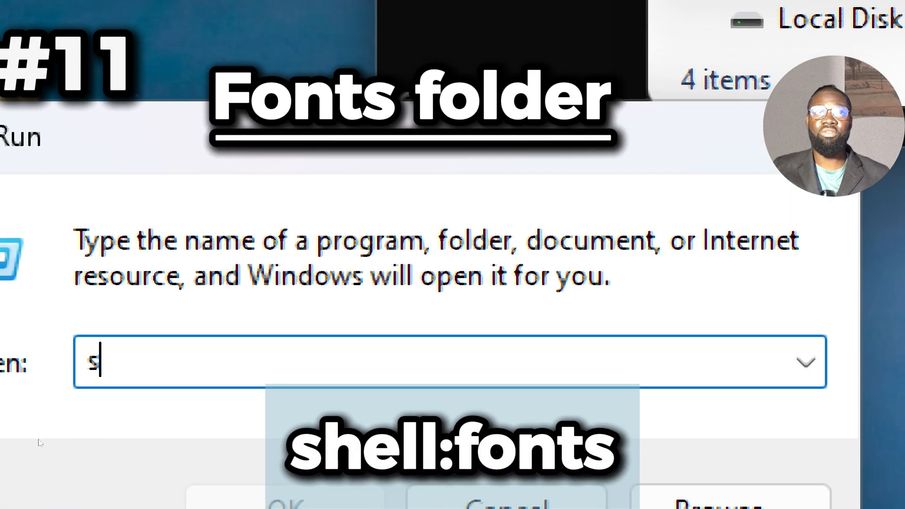
- Open the Fonts folder via shell:fonts and scroll through the installed fonts
type("hell:font")
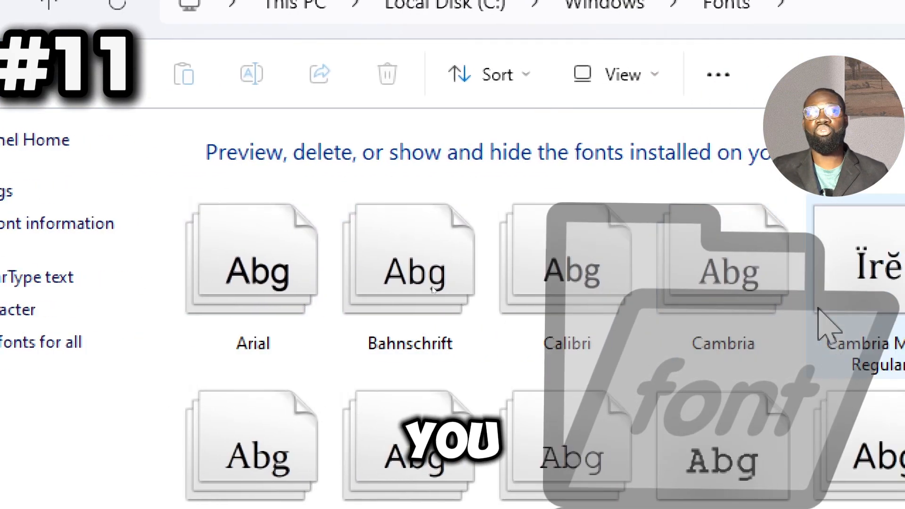
scroll("down", 3)
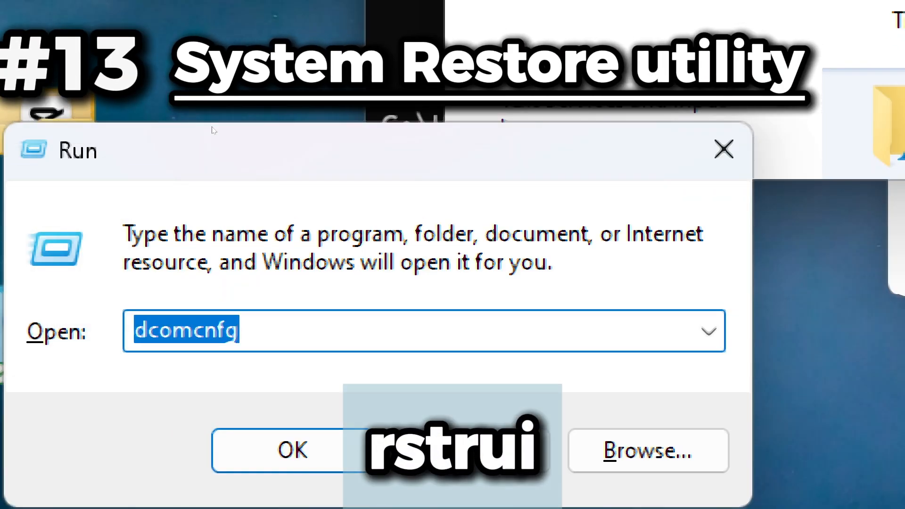
- Launch System Restore via rstrui and advance to confirming the Windows Update restore point for drive C:
type("rstrui")
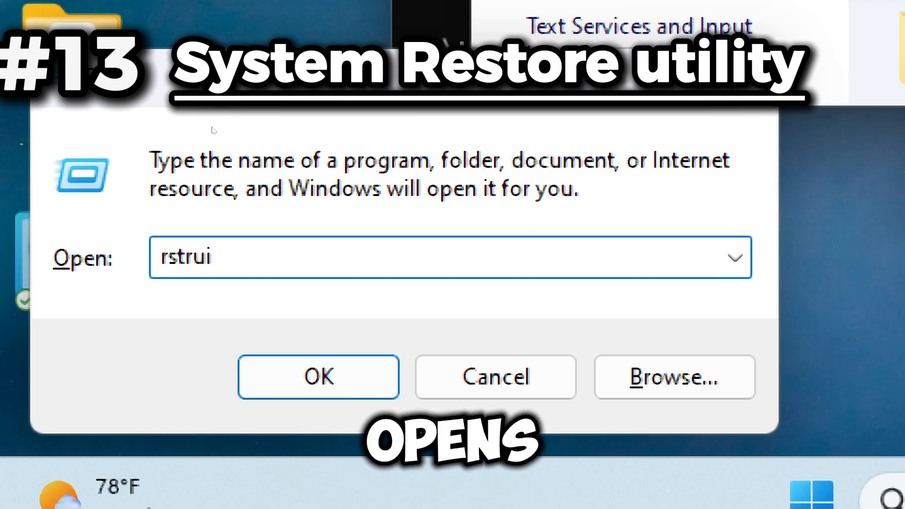
left_click(318, 376)
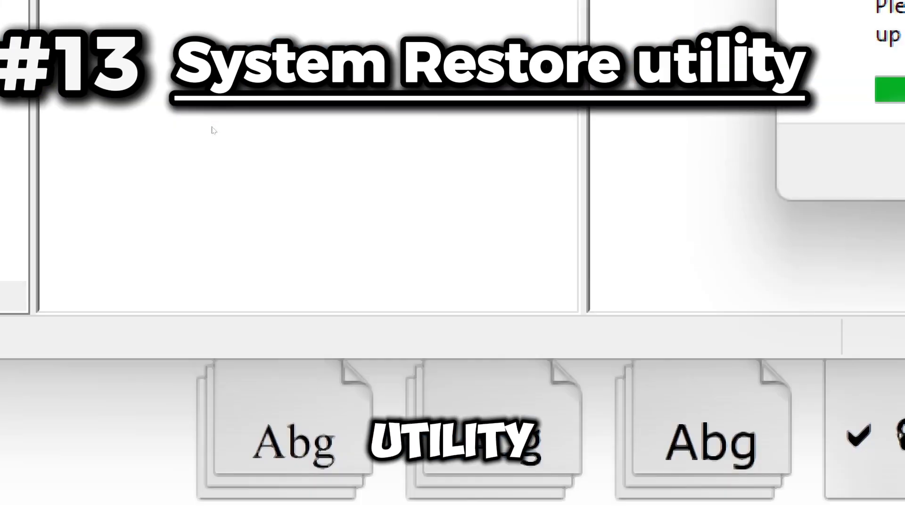
left_click(214, 130)
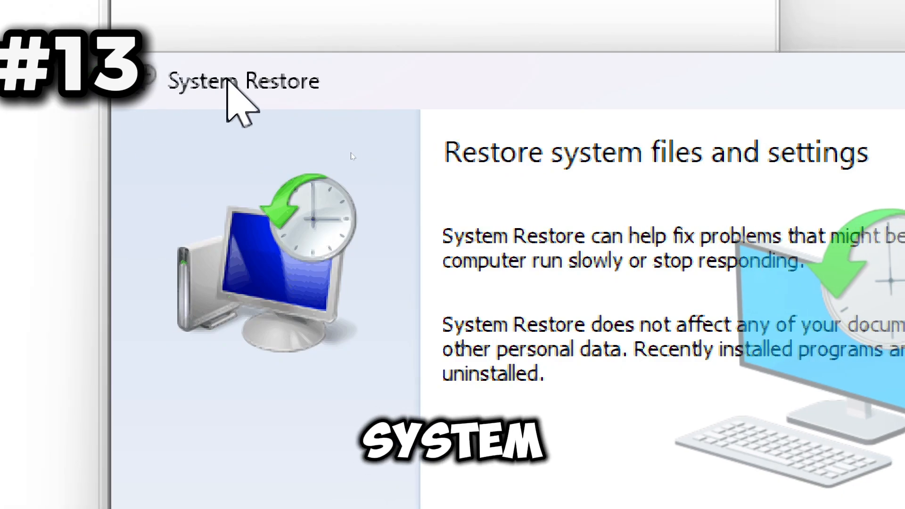
scroll("down", 3)
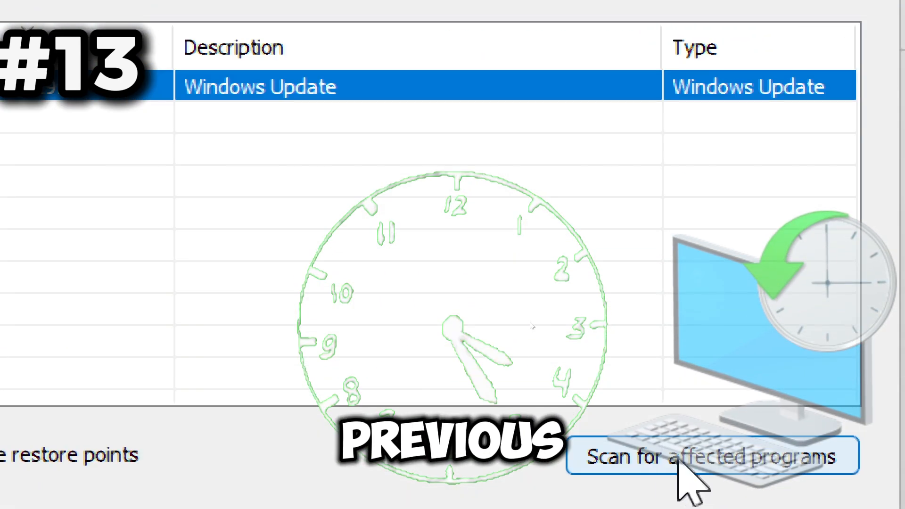
left_click(708, 455)
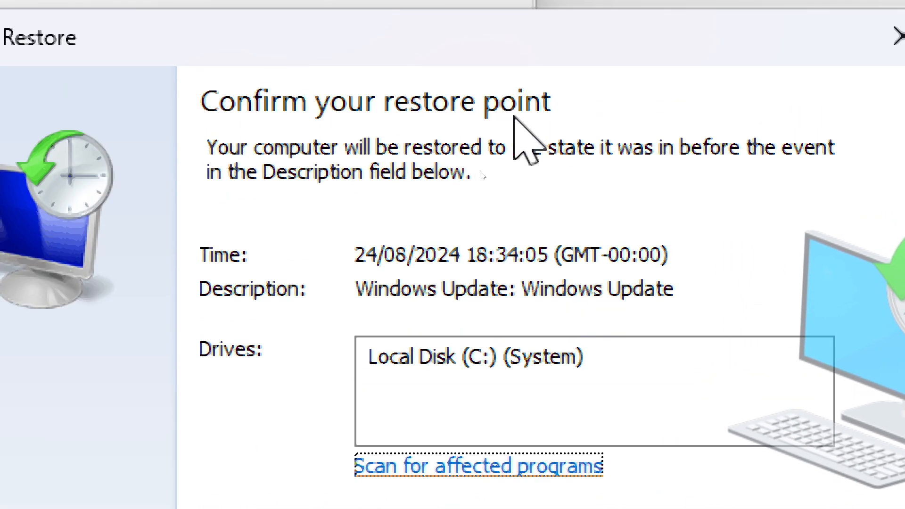
type("char")
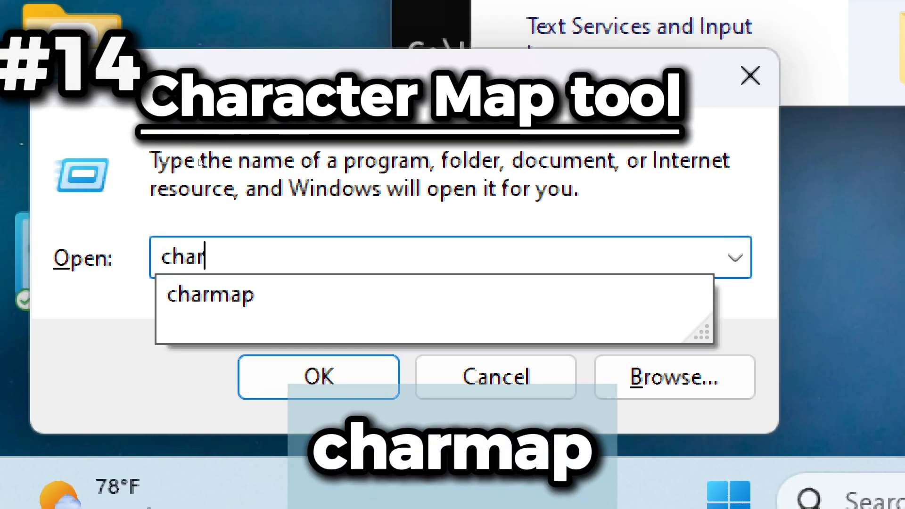
- Complete the charmap command and launch Character Map
type("map")
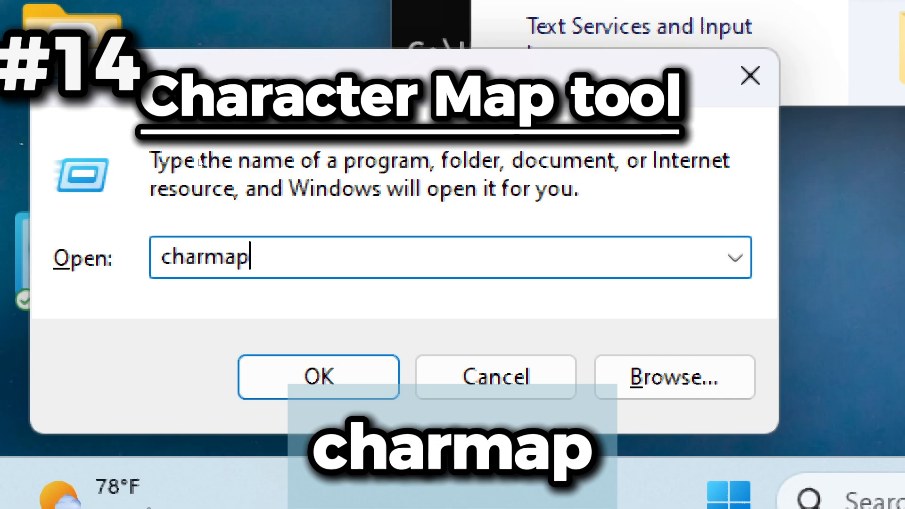
left_click(317, 377)
type("appwiz.")
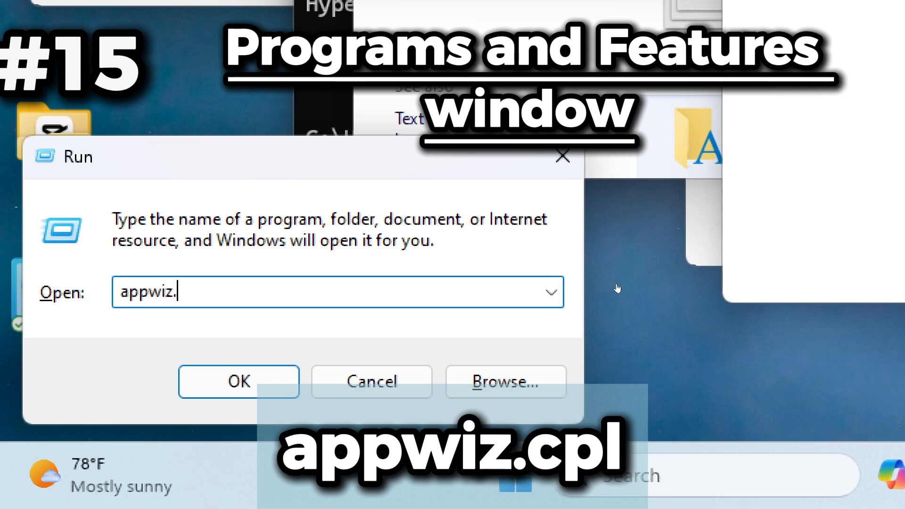
- Open Programs and Features via appwiz.cpl and scroll through the installed software list
left_click(239, 381)
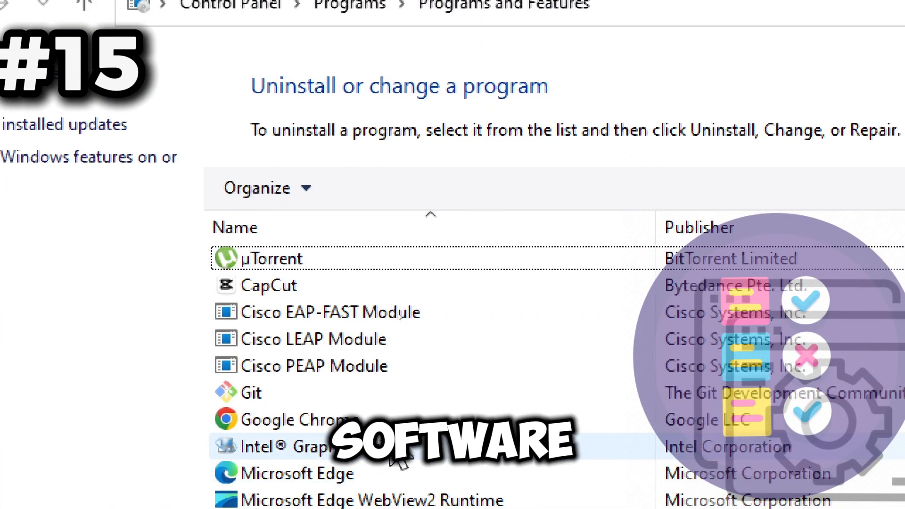
scroll("down", 3)
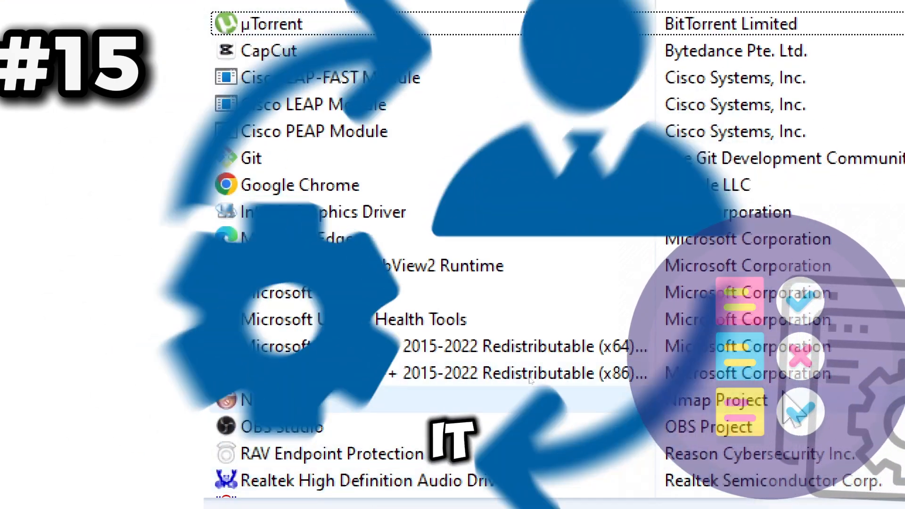
scroll("down", 3)
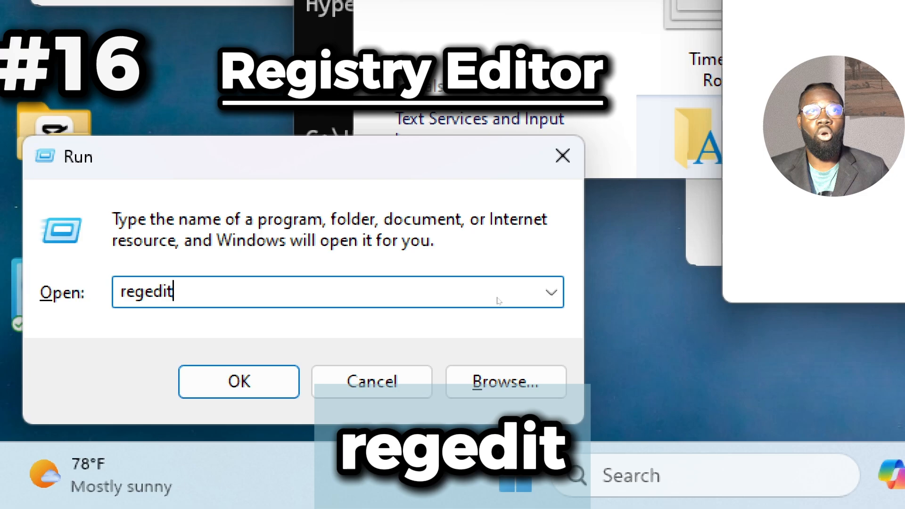
- Launch Registry Editor and browse HKEY_CURRENT_USER's AppEvents and Environment keys with Path and TEMP values
left_click(239, 382)
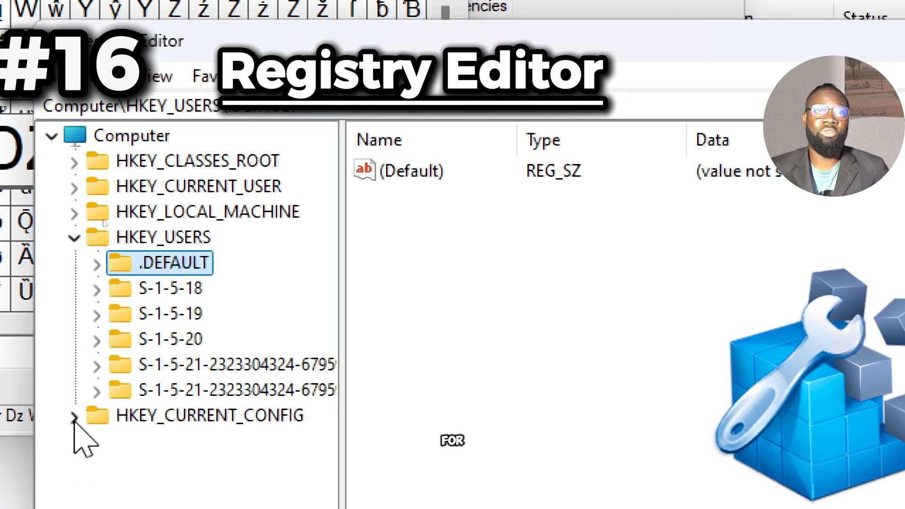
left_click(73, 416)
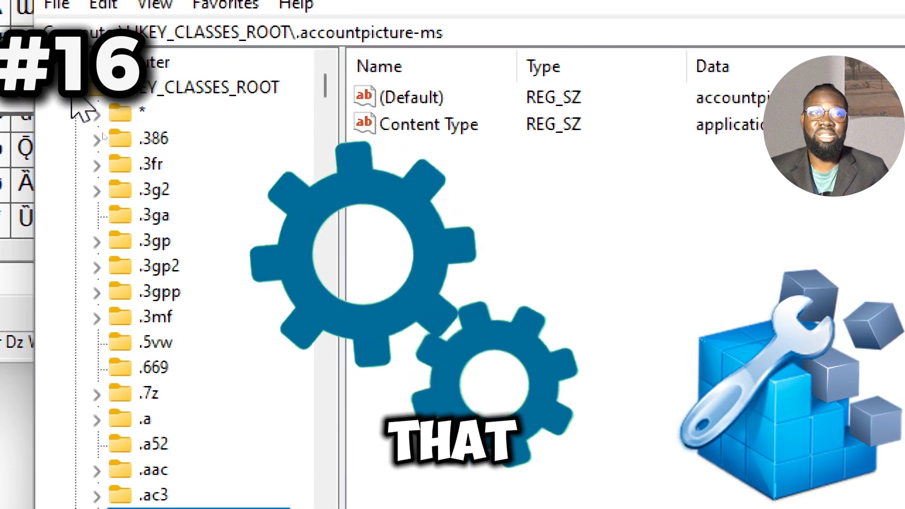
left_click(180, 138)
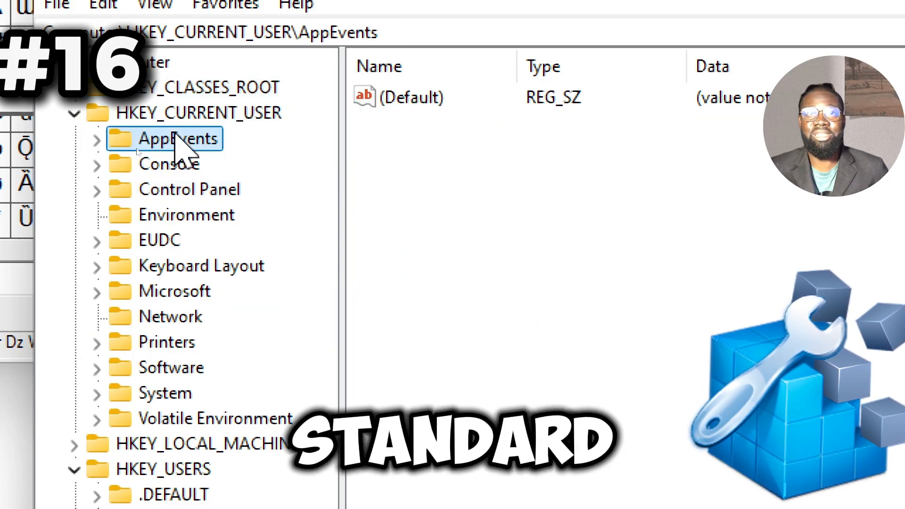
left_click(188, 213)
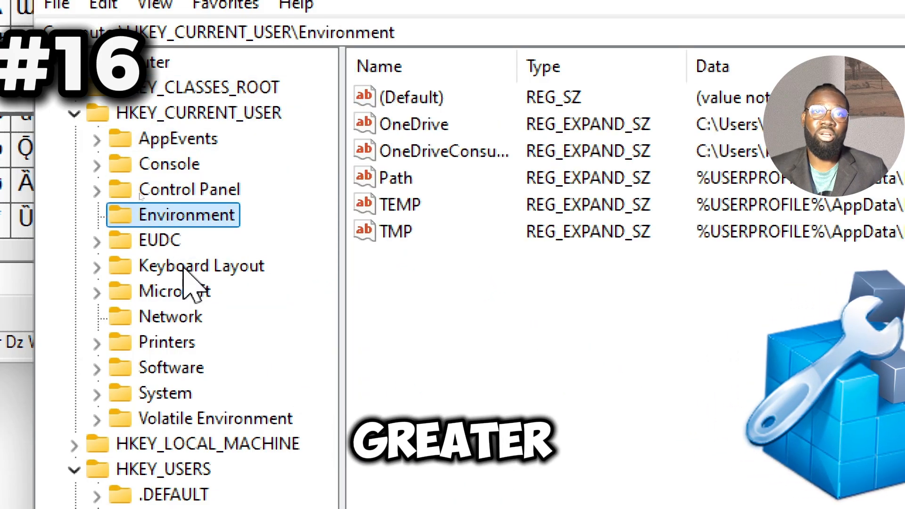
type("tas")
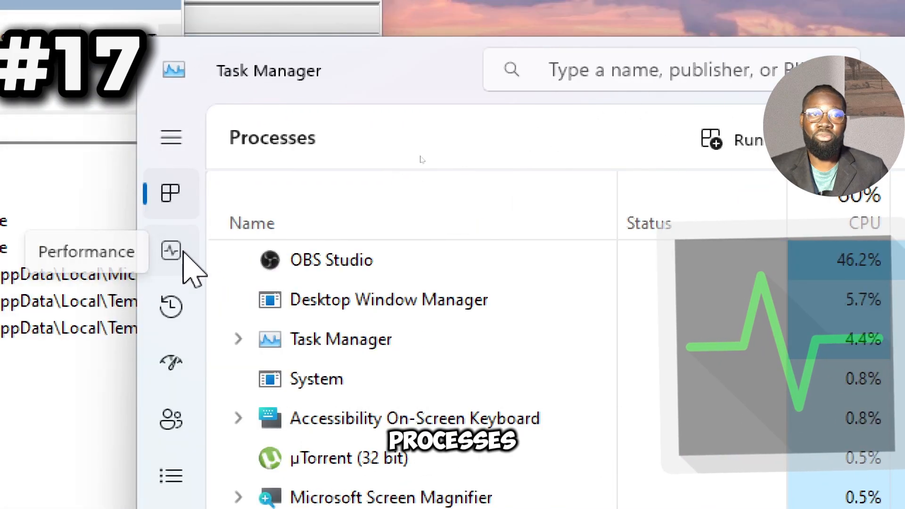
- Show the CPU utilization graph with speed, core count and up time in Task Manager's Performance view
left_click(171, 251)
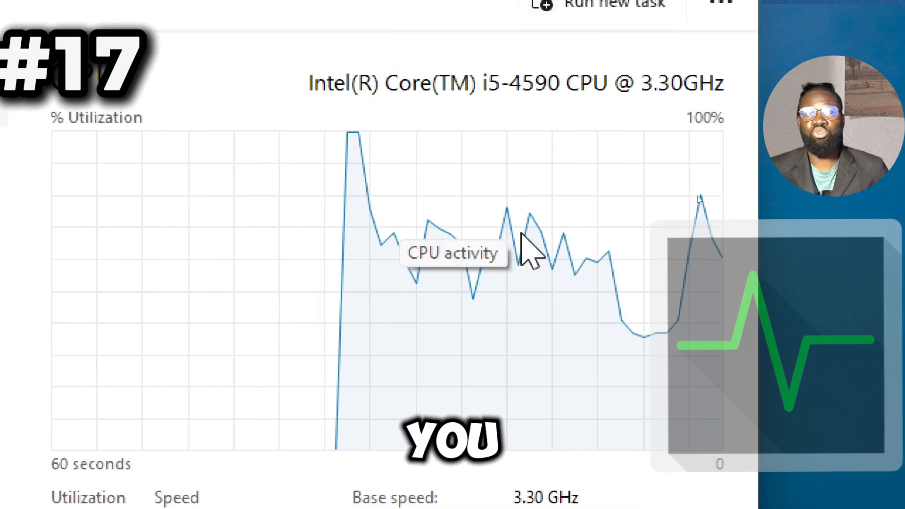
scroll("down", 3)
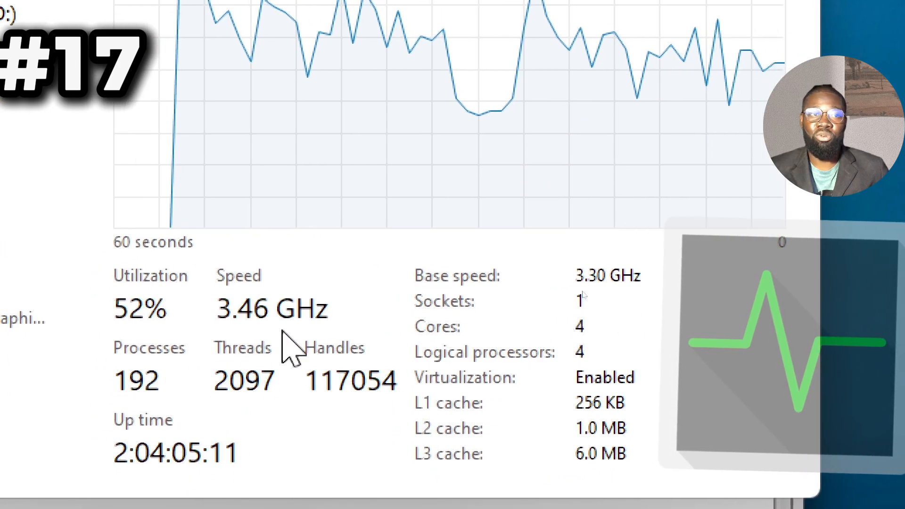
left_click(97, 262)
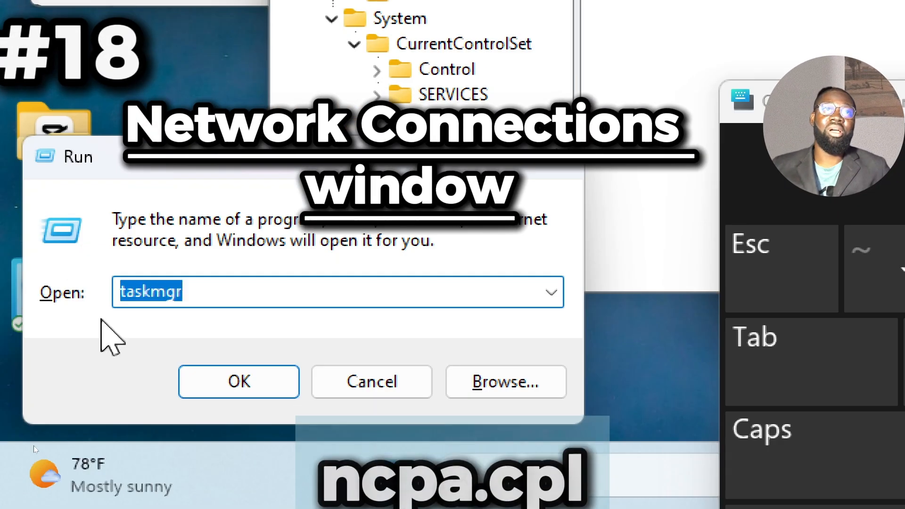
- Launch Network Connections via ncpa.cpl and bring up the Wi-Fi adapter's context menu
type("ncpa.cpl")
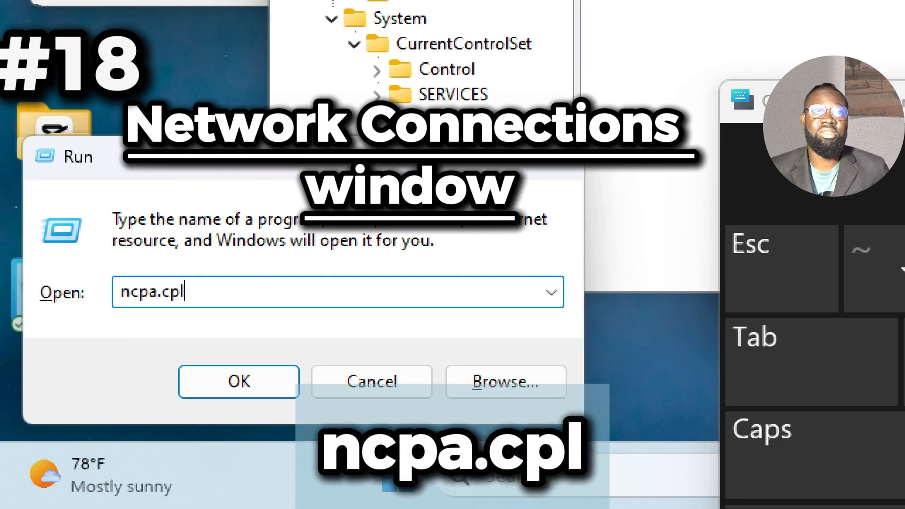
left_click(238, 381)
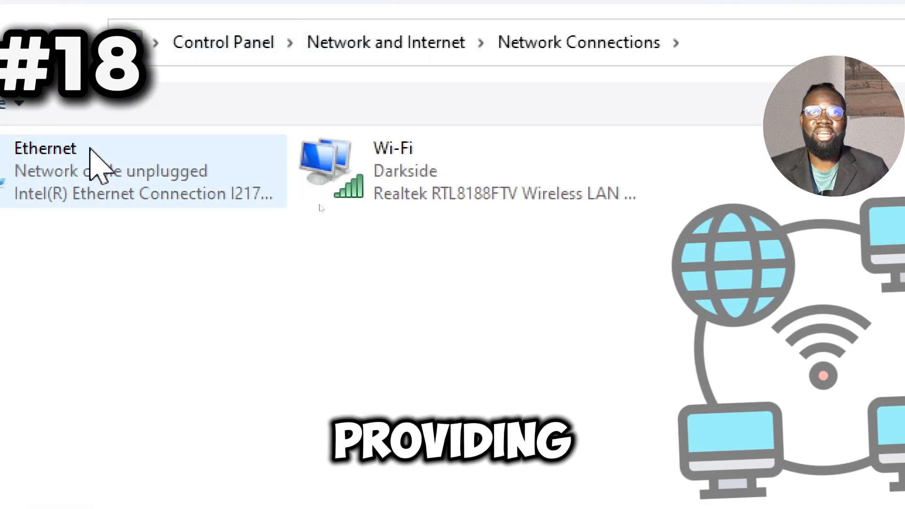
right_click(392, 148)
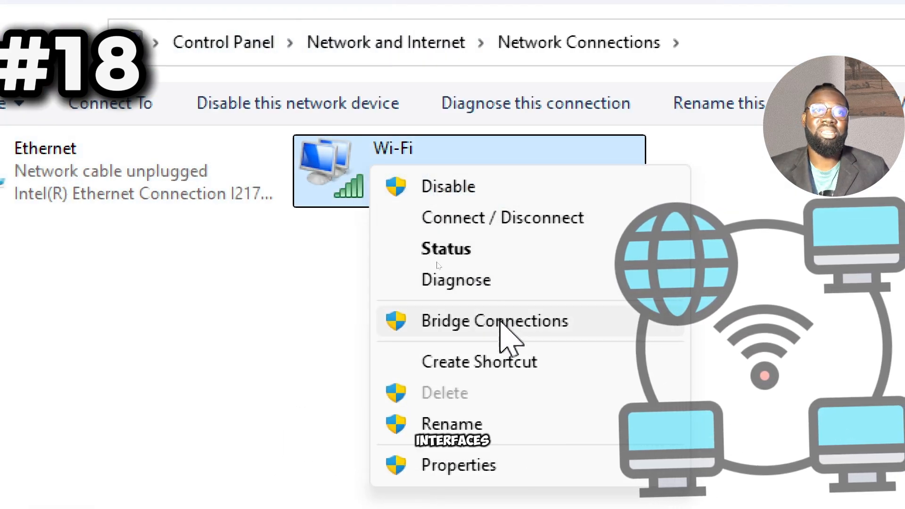
left_click(459, 465)
type("g")
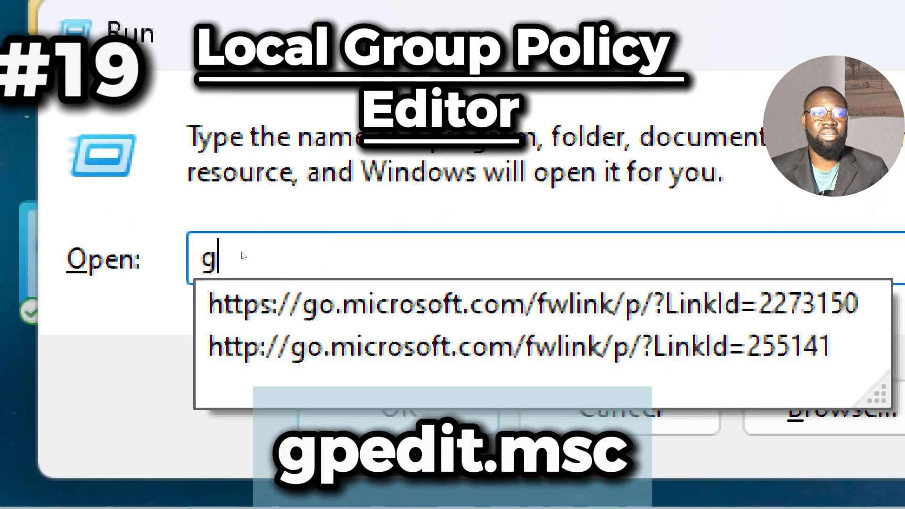
- Launch Local Group Policy Editor via gpedit.msc and view Policy-based QoS under Windows Settings
type("pedit.msc")
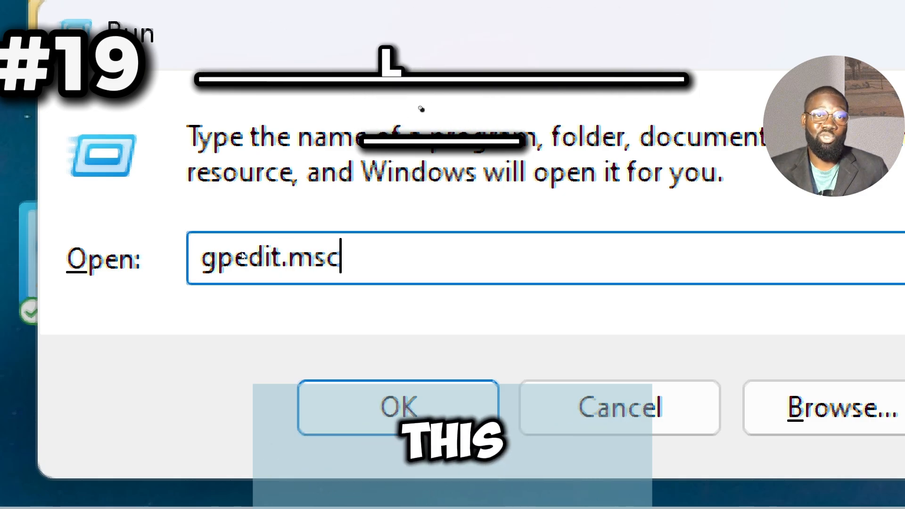
left_click(397, 407)
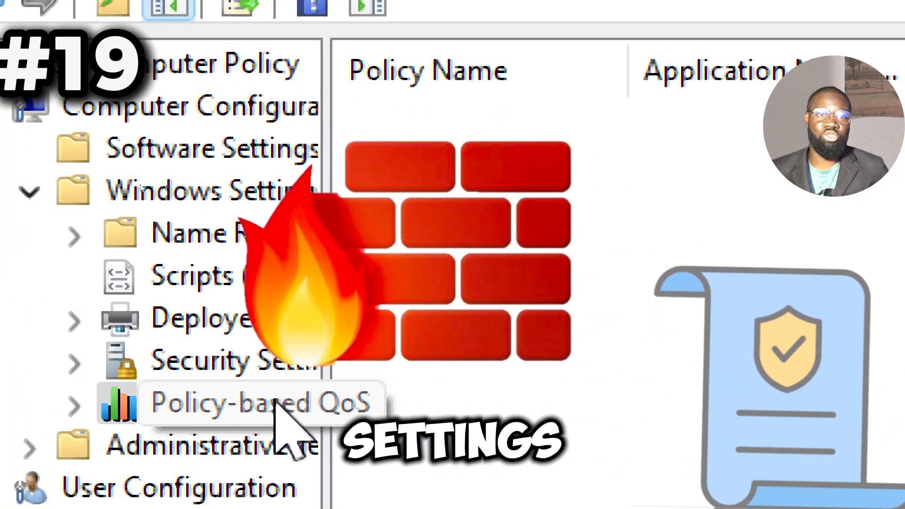
left_click(231, 360)
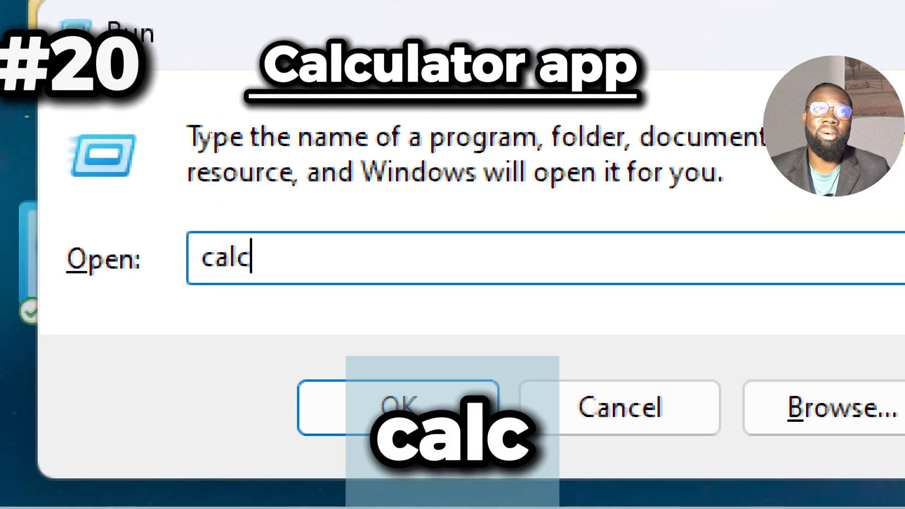
- Launch Calculator and look over its Standard, Scientific and Graphing modes
left_click(397, 407)
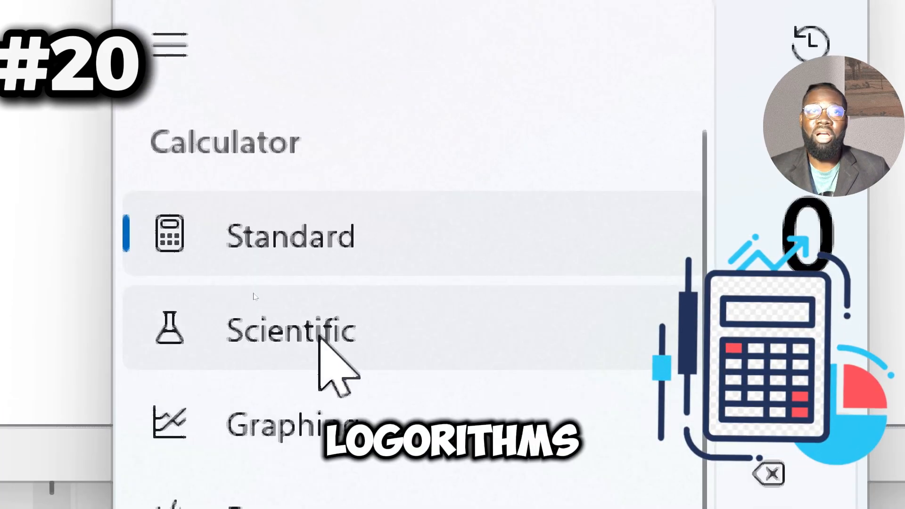
left_click(290, 331)
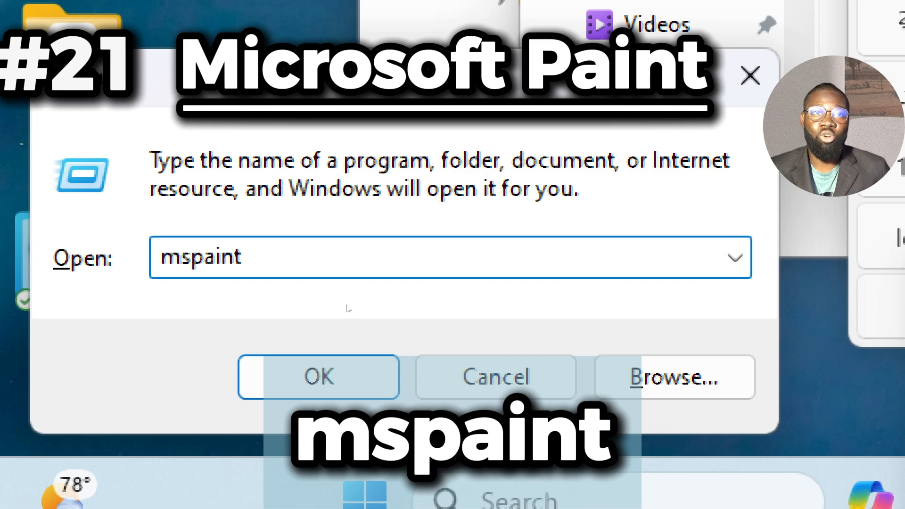
- Launch Paint, draw a yellow triangle along the canvas bottom and change the drawing colour
left_click(317, 377)
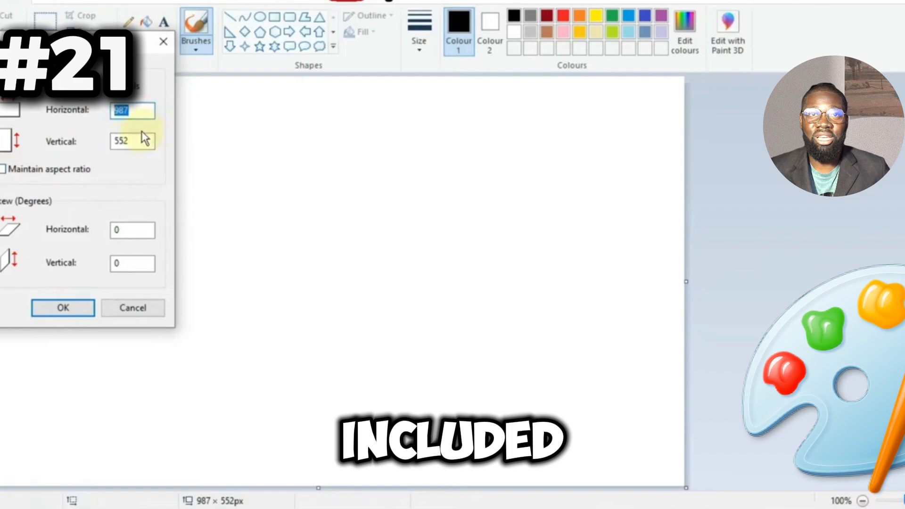
left_click(62, 307)
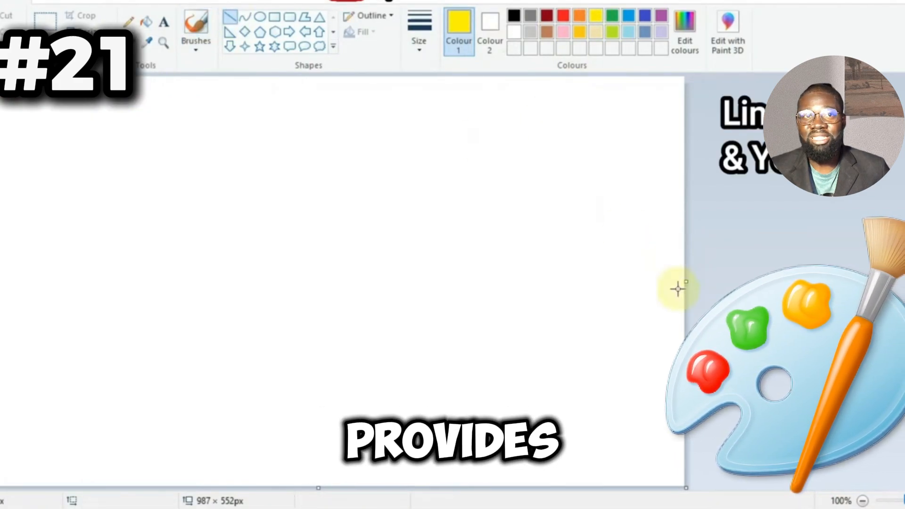
left_click_drag(289, 485, 655, 326)
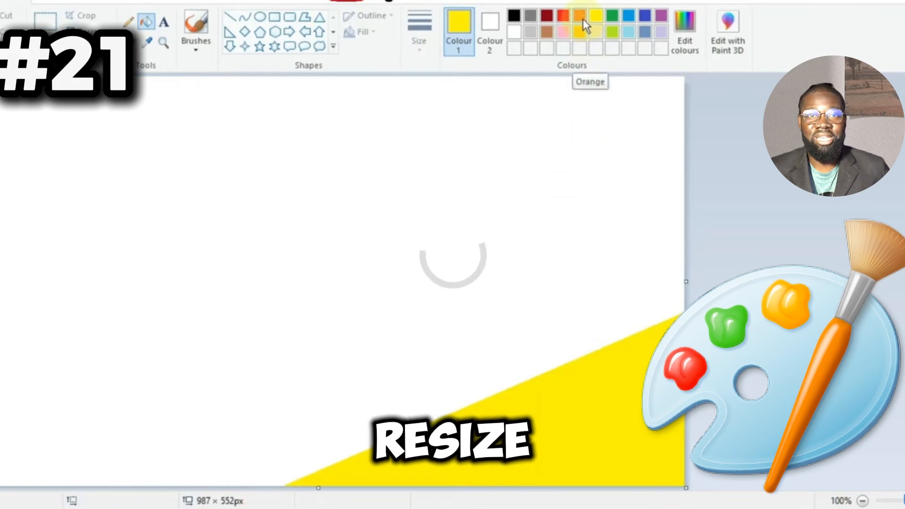
left_click(582, 19)
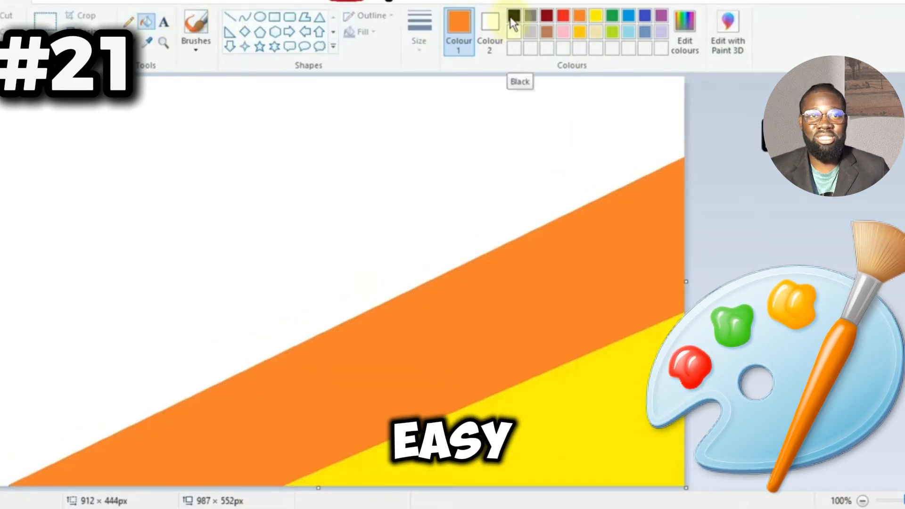
left_click(512, 16)
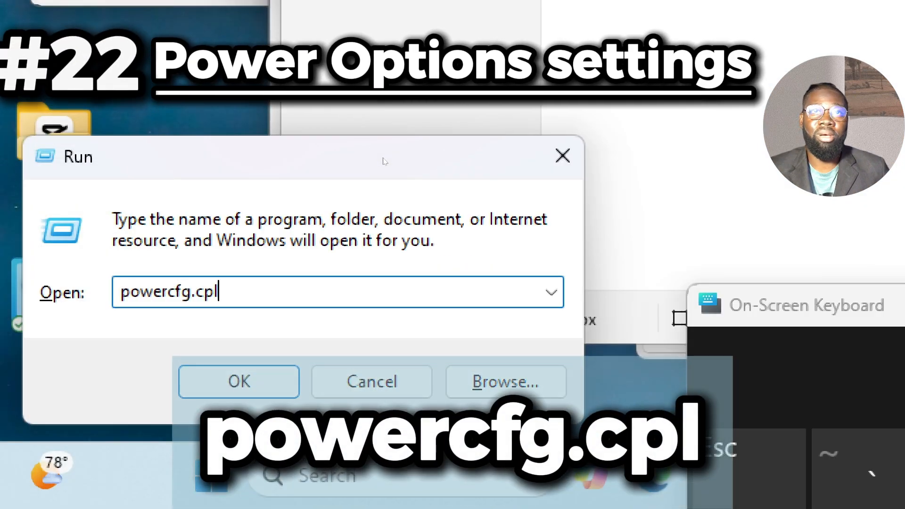
- Launch Power Options, show the High performance plan settings and its advanced power settings
left_click(237, 381)
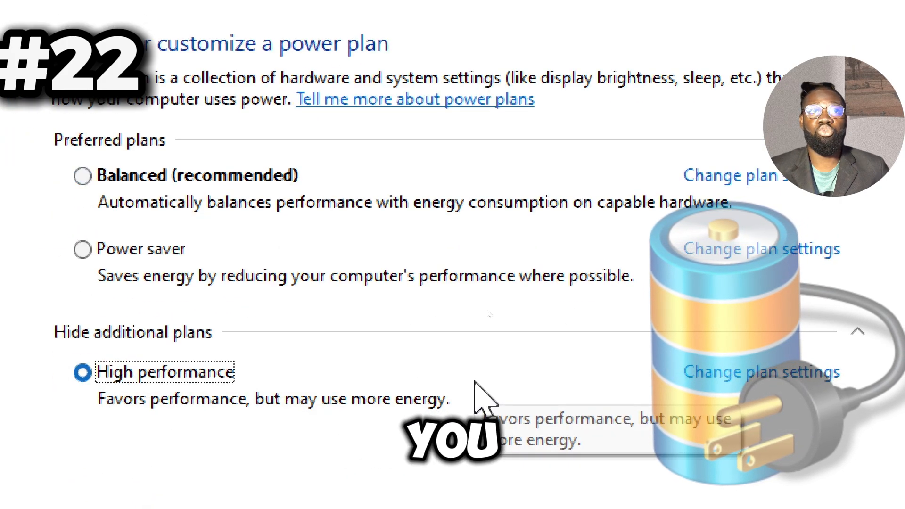
left_click(761, 372)
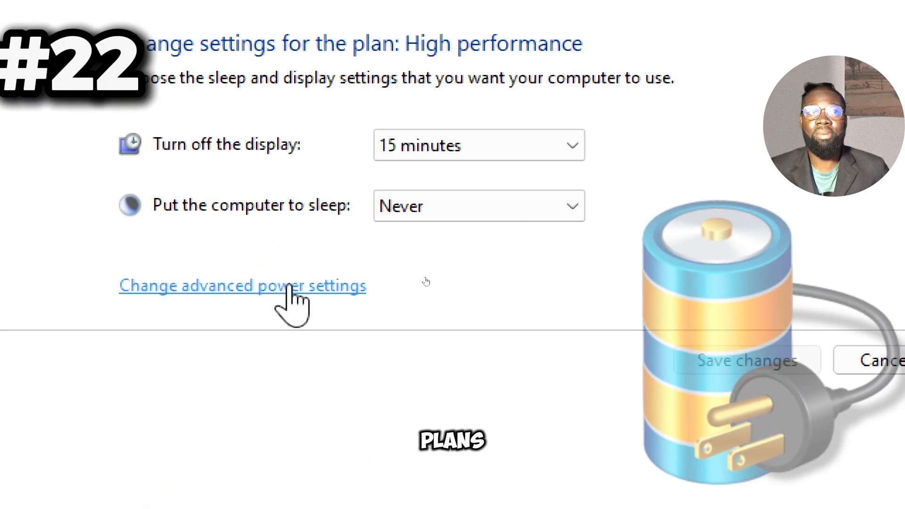
left_click(242, 285)
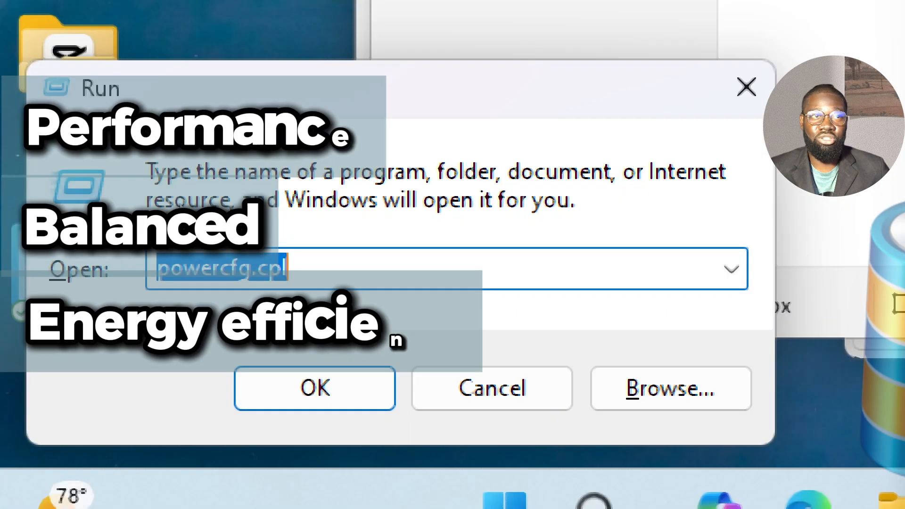
- Launch Snipping Tool via snippingtool so it is ready for a new snip
type("snippin")
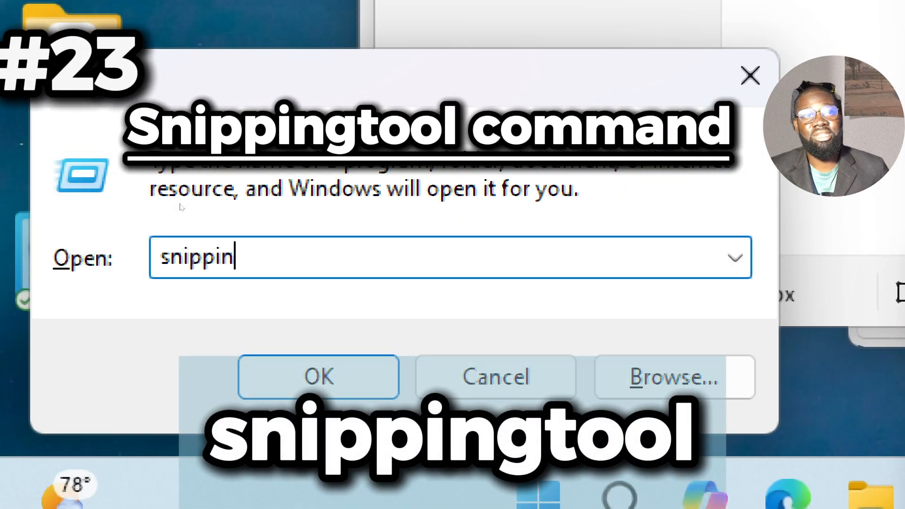
left_click(317, 376)
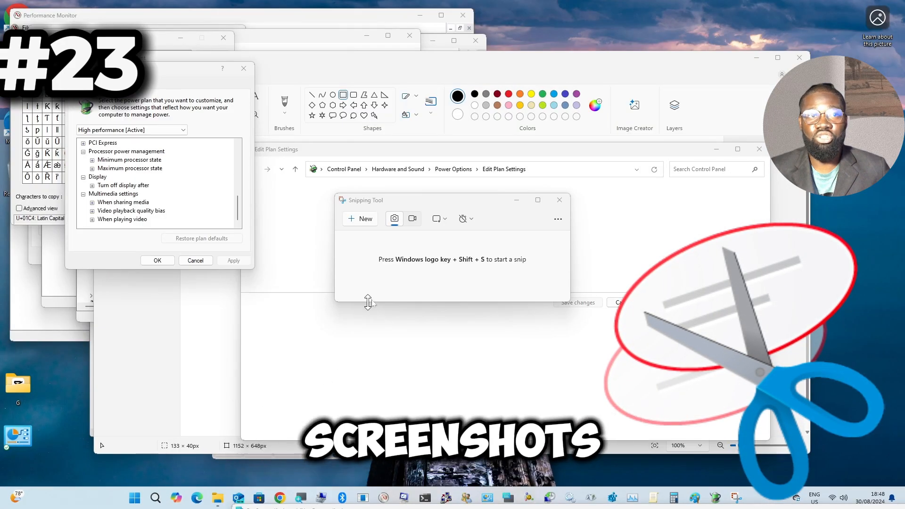
left_click(436, 217)
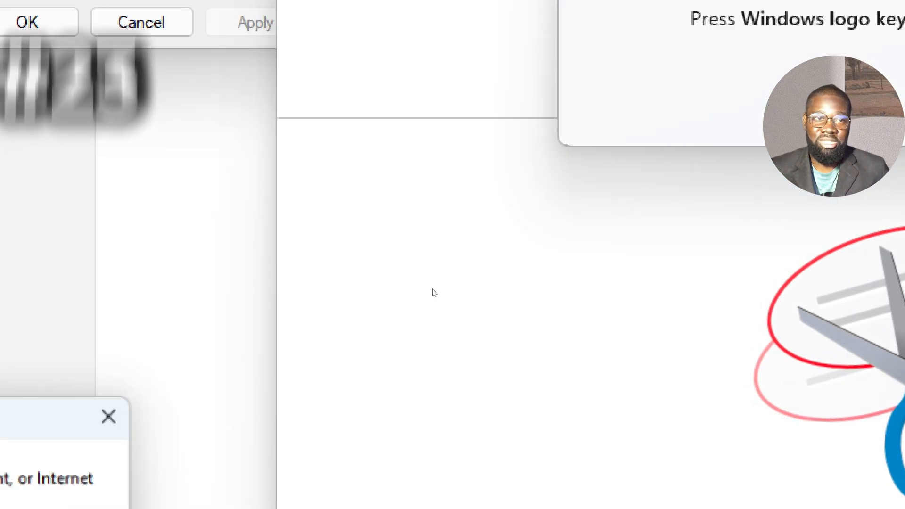
- Launch ClearType Text Tuner via cttune, keep ClearType on and advance to the next text sample
type("cttune")
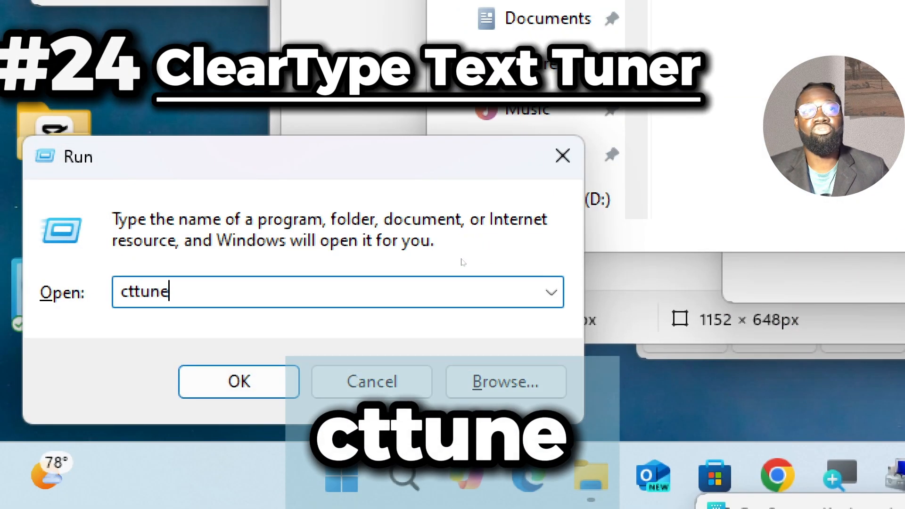
left_click(238, 382)
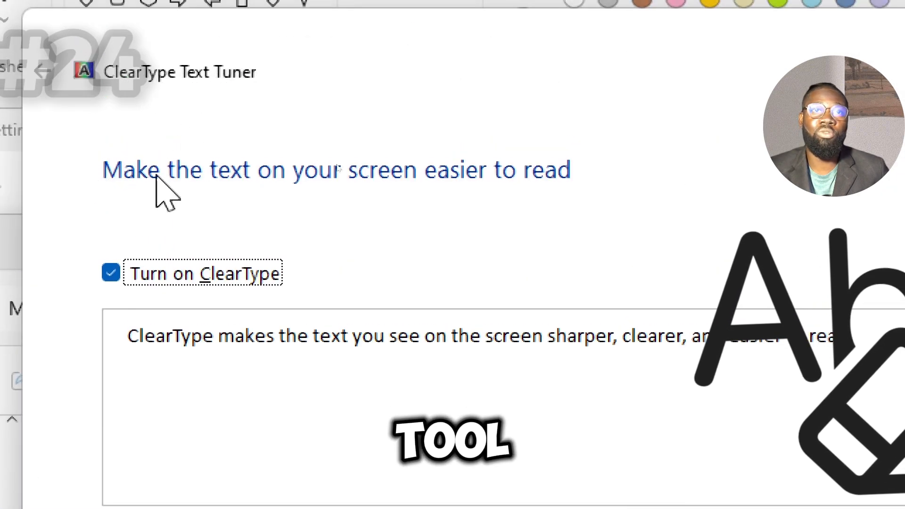
scroll("down", 3)
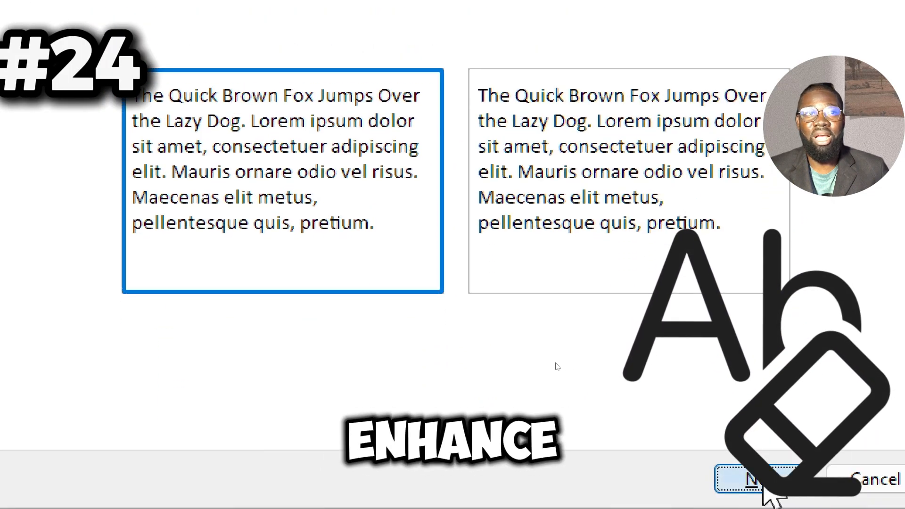
left_click(758, 480)
type("od")
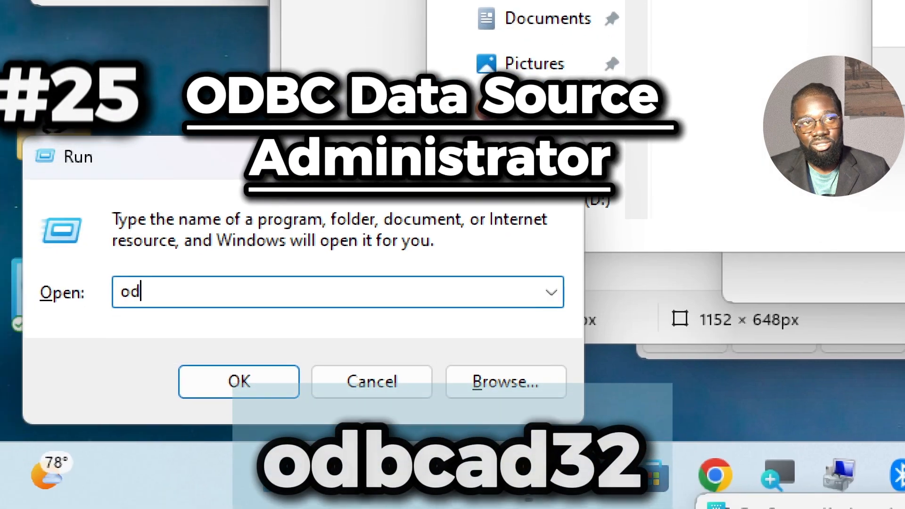
- Launch the ODBC administrator via odbcad32 and view its System DSN, File DSN and About tabs
type("bc")
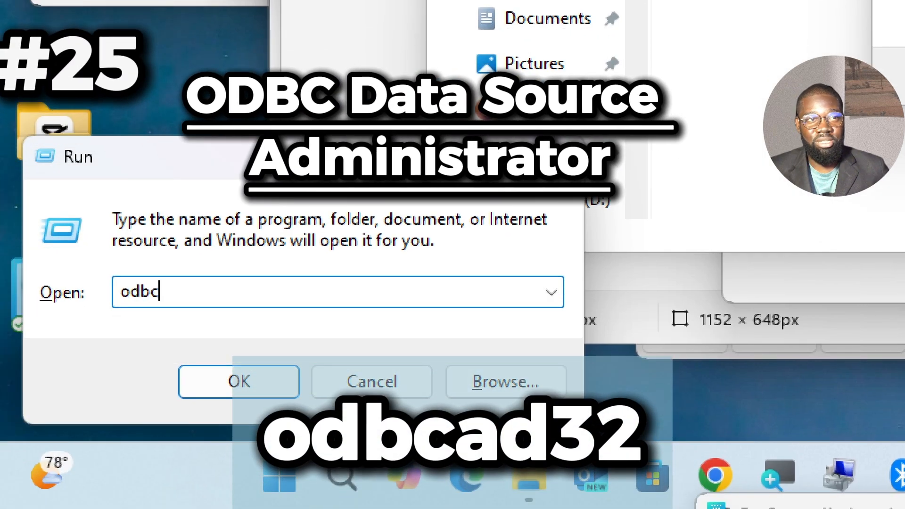
left_click(237, 381)
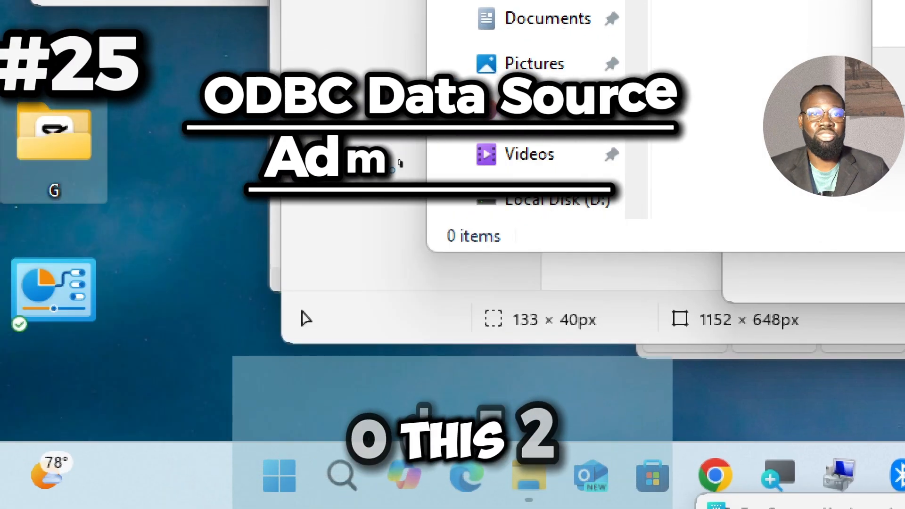
left_click(254, 117)
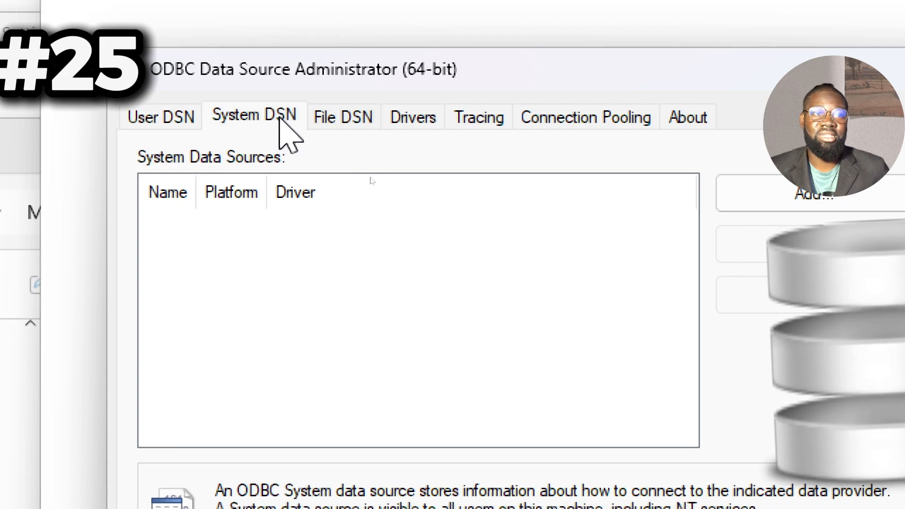
left_click(341, 117)
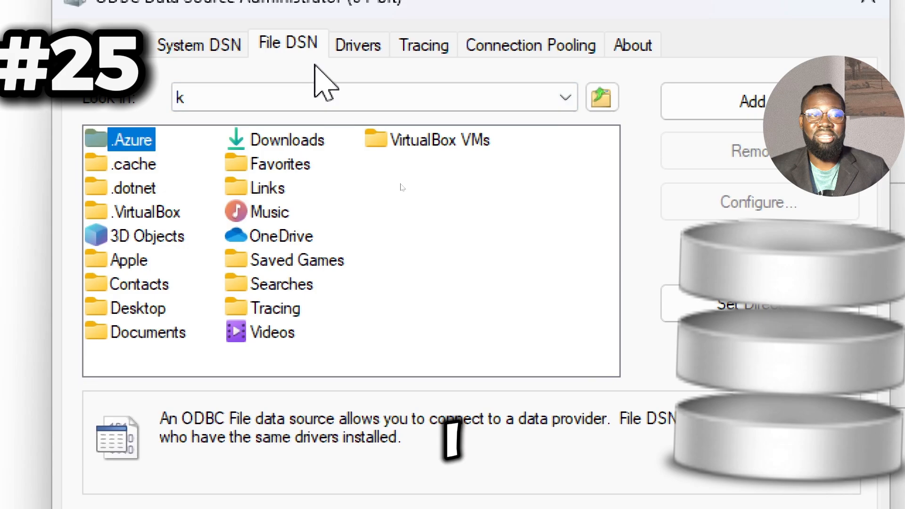
left_click(630, 44)
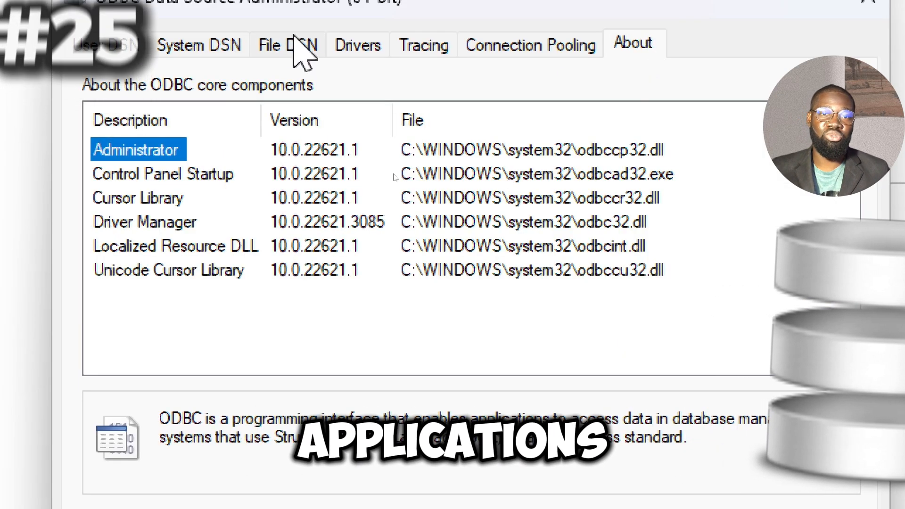
type("not")
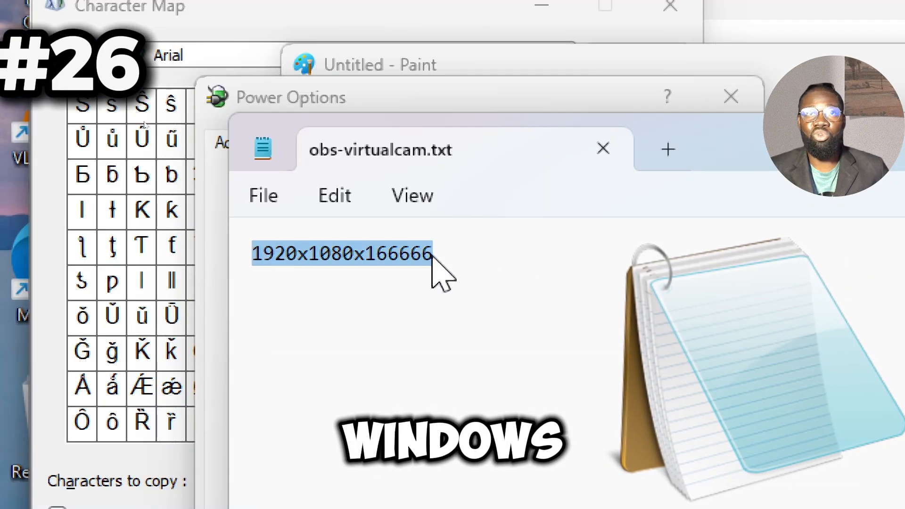
- Replace the Notepad text with 'like and subscribe if you found the video'
key("Delete")
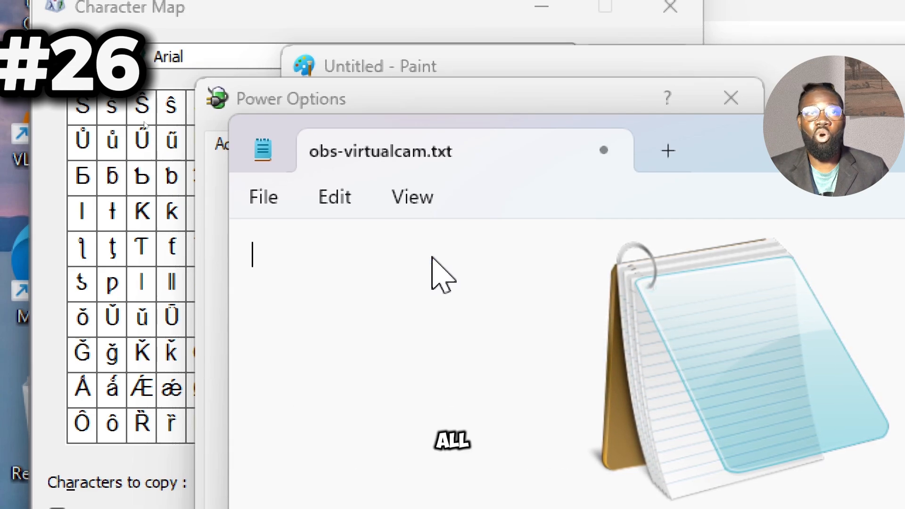
type("like and subscribe")
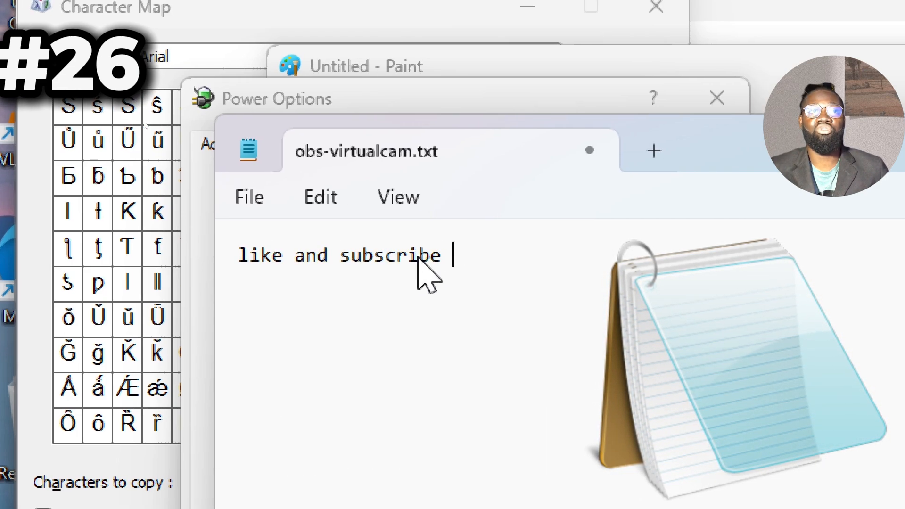
type("if you found the video")
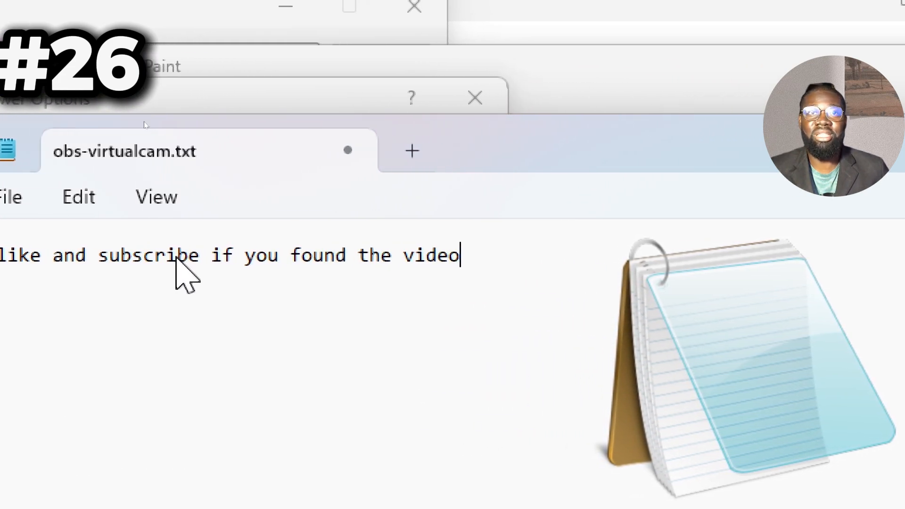